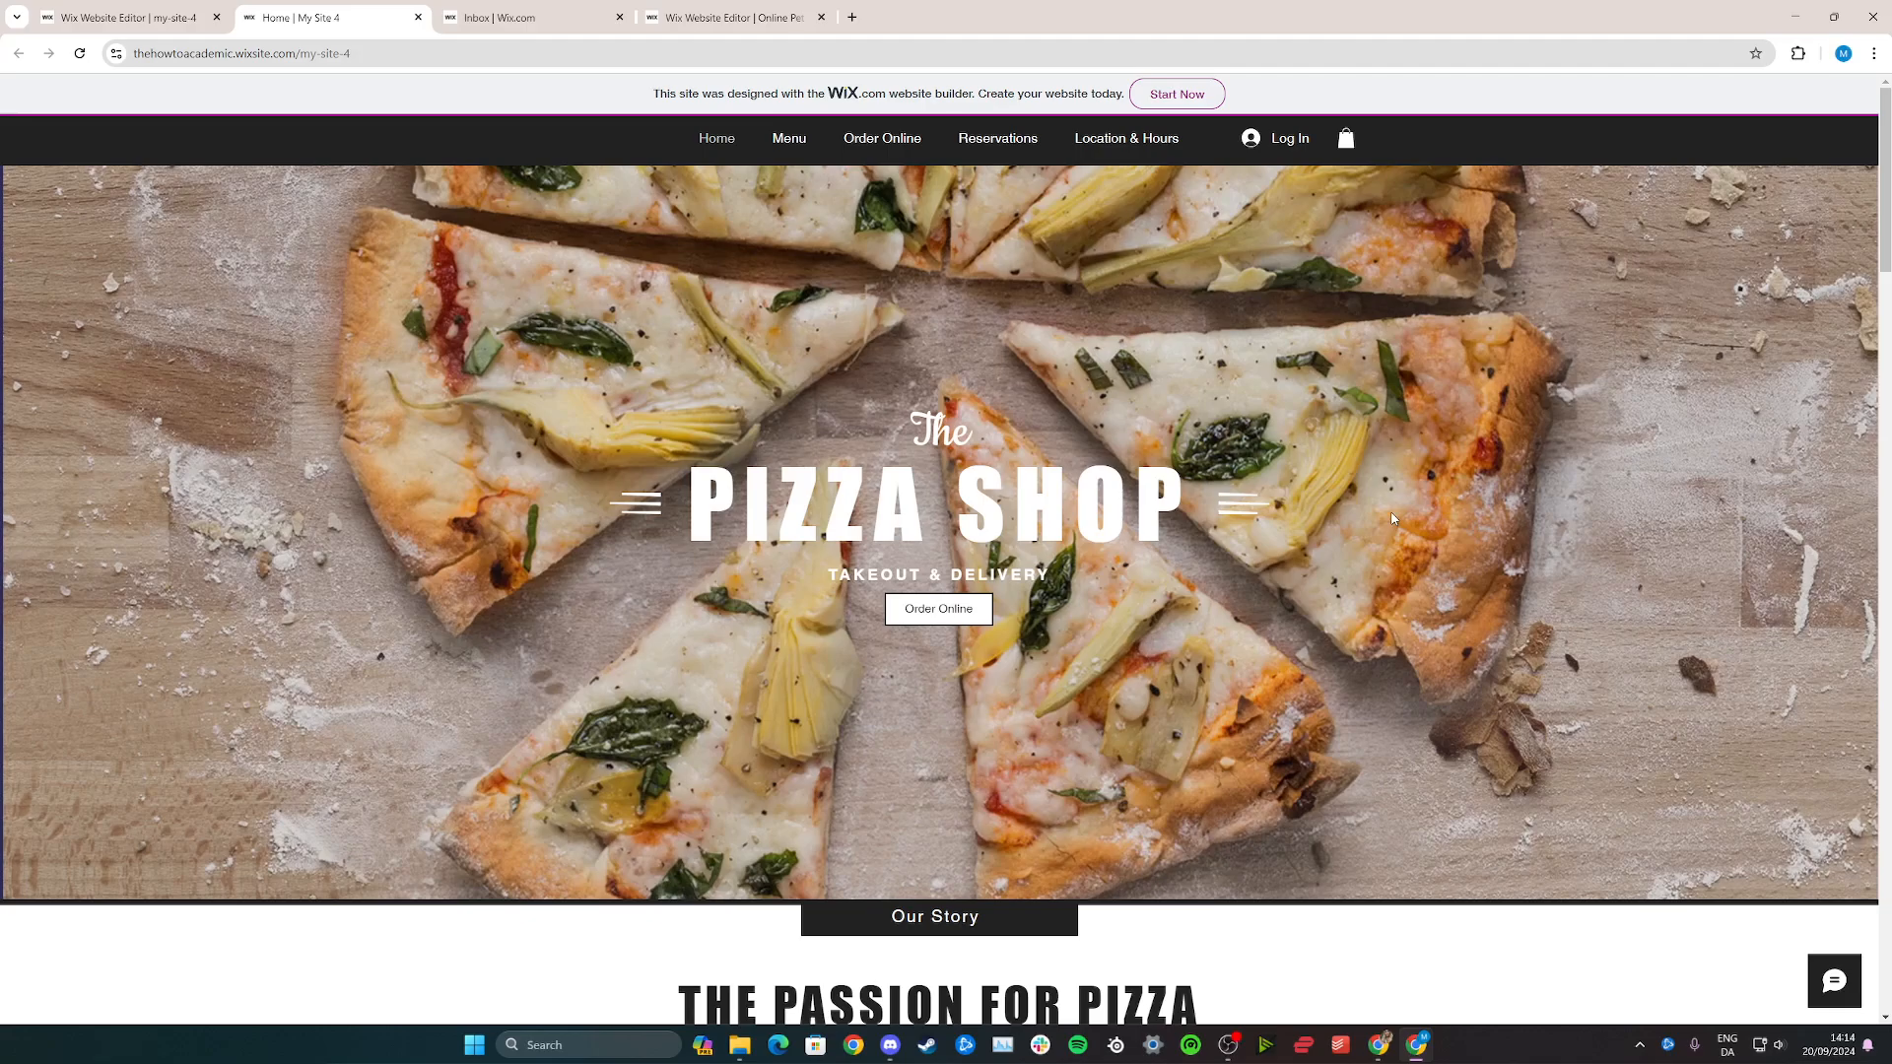
{"action": "mouse_move", "coordinate": [737, 267]}
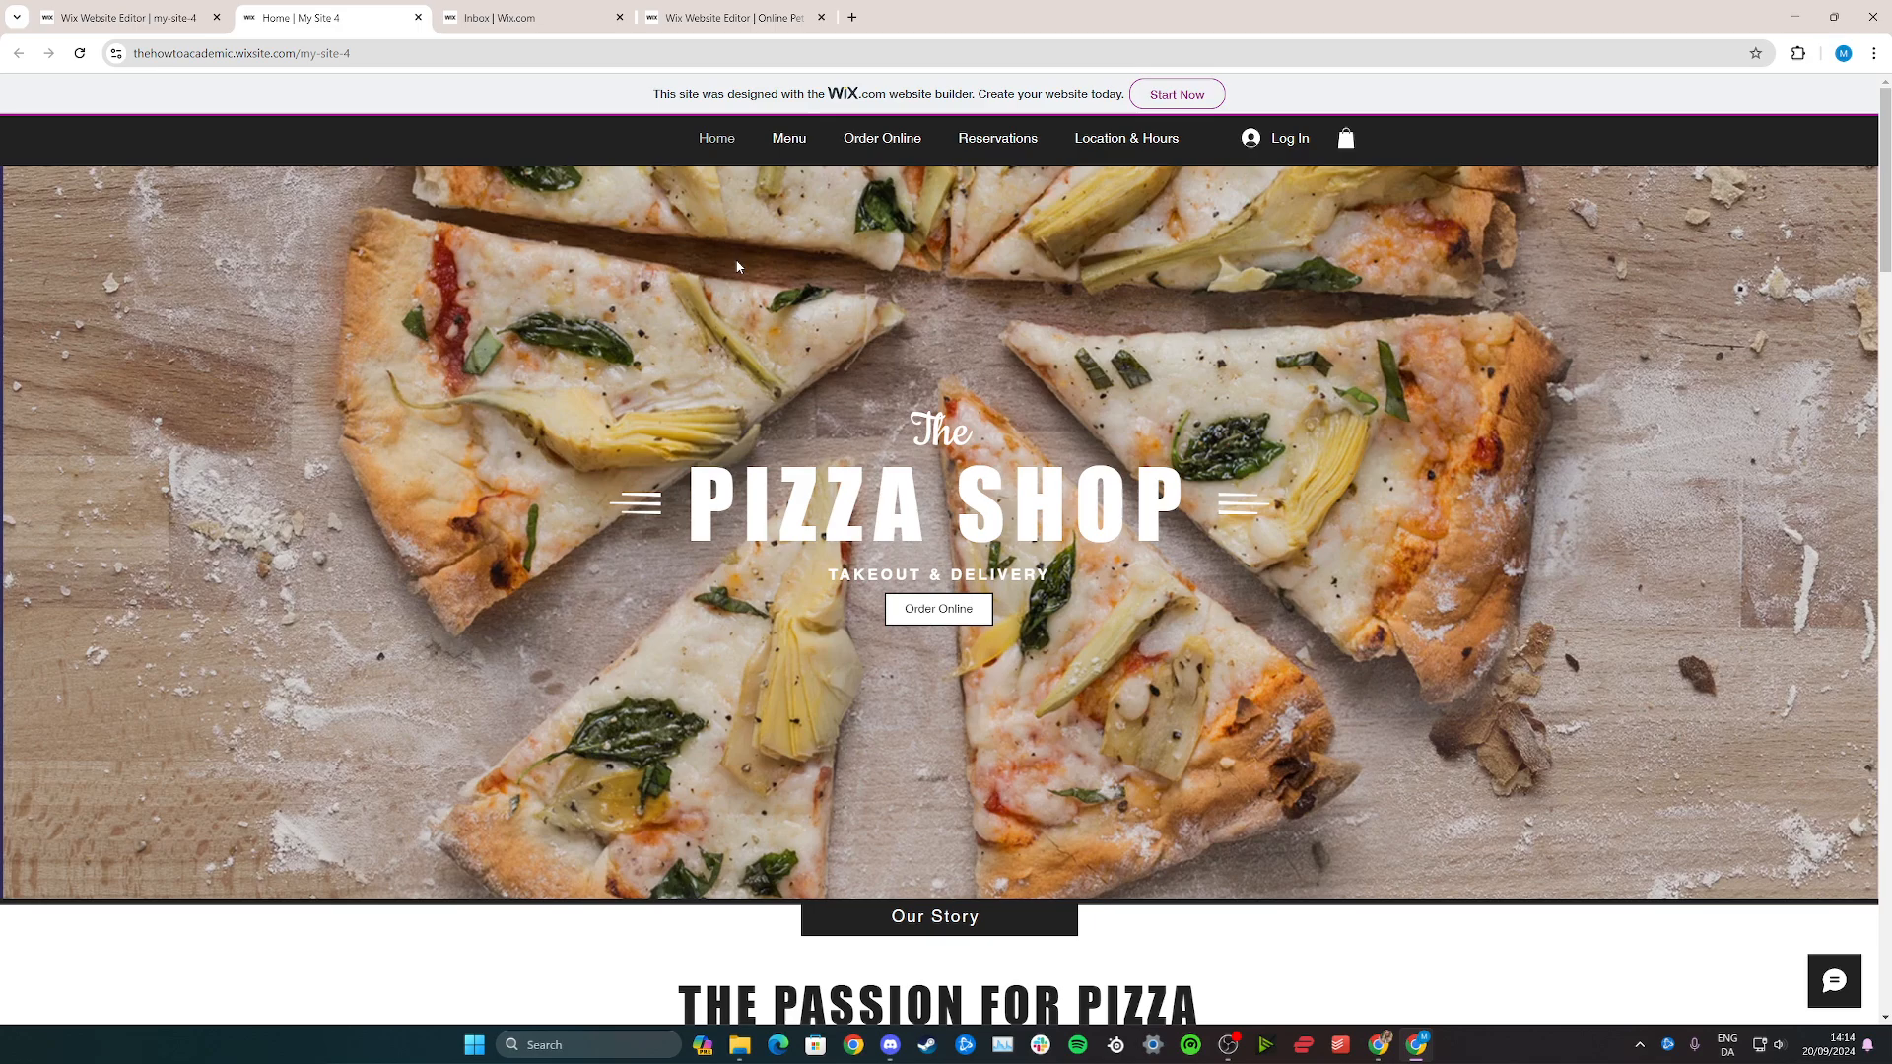
{"action": "mouse_move", "coordinate": [477, 437]}
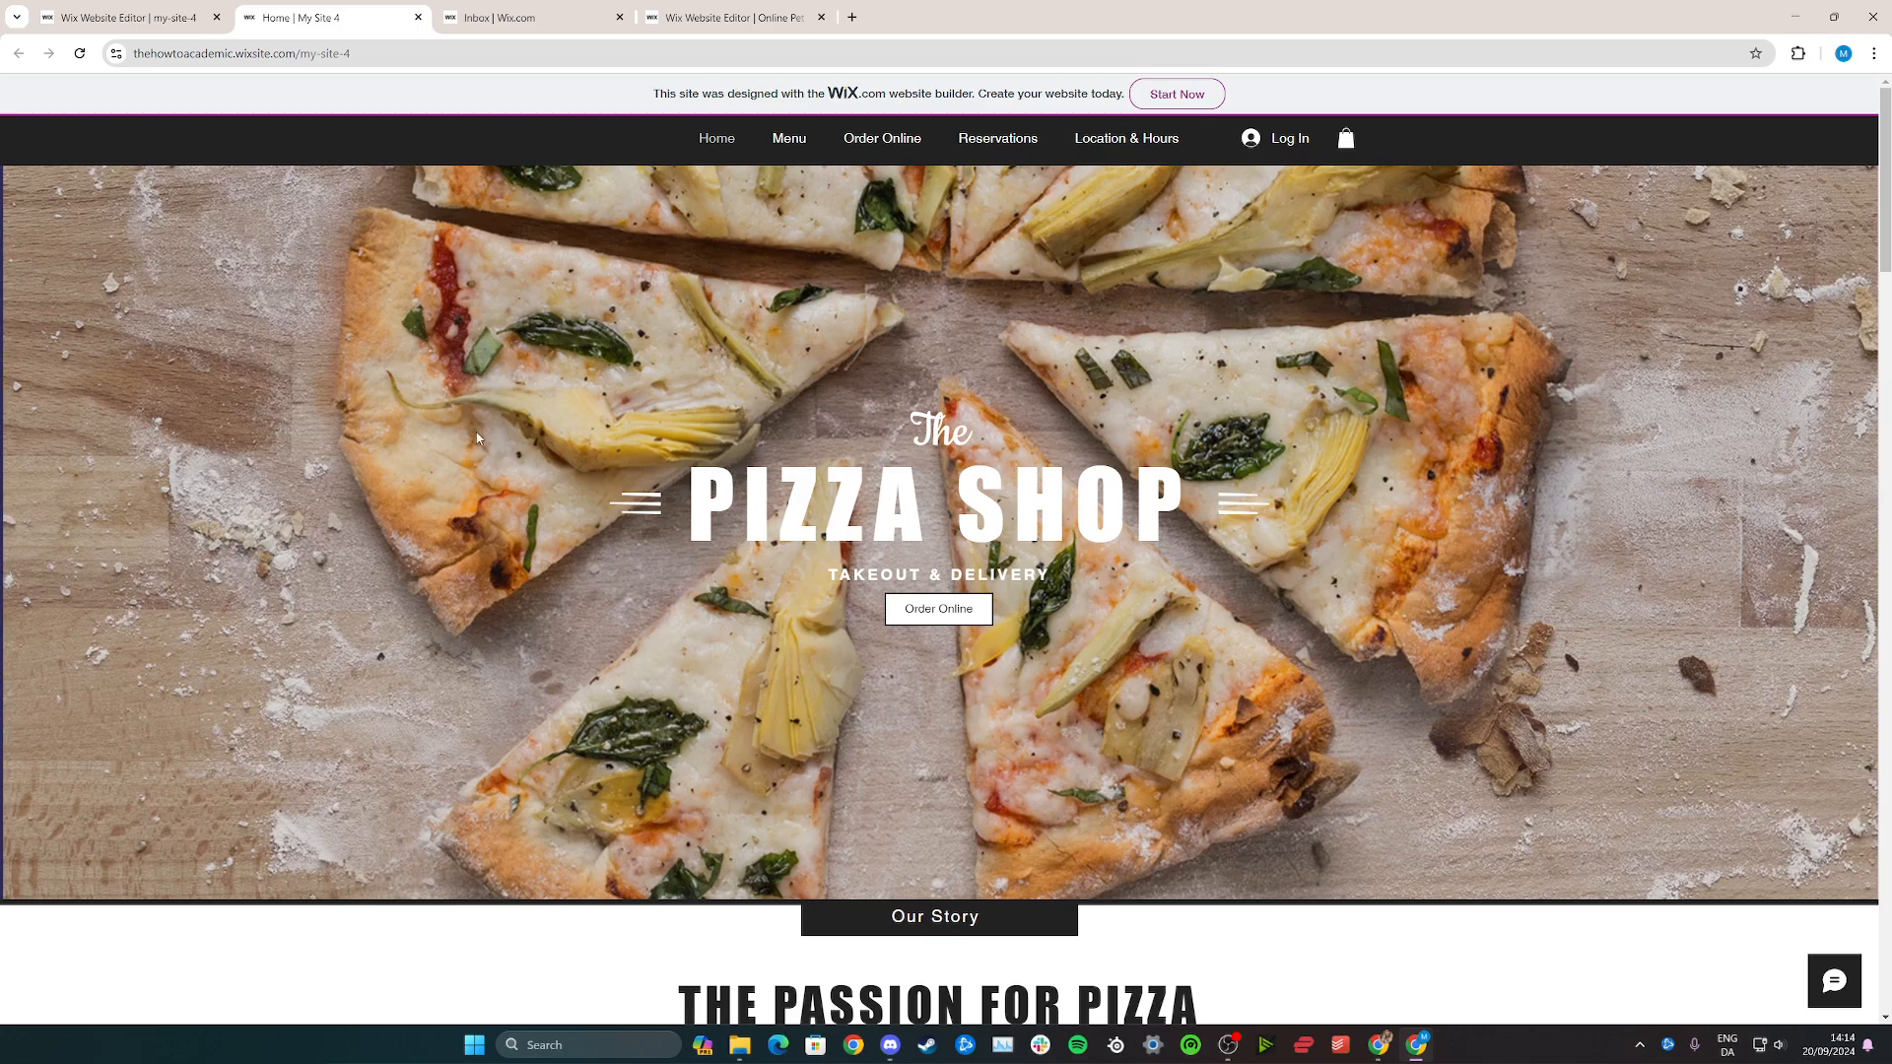
{"action": "mouse_move", "coordinate": [1161, 468]}
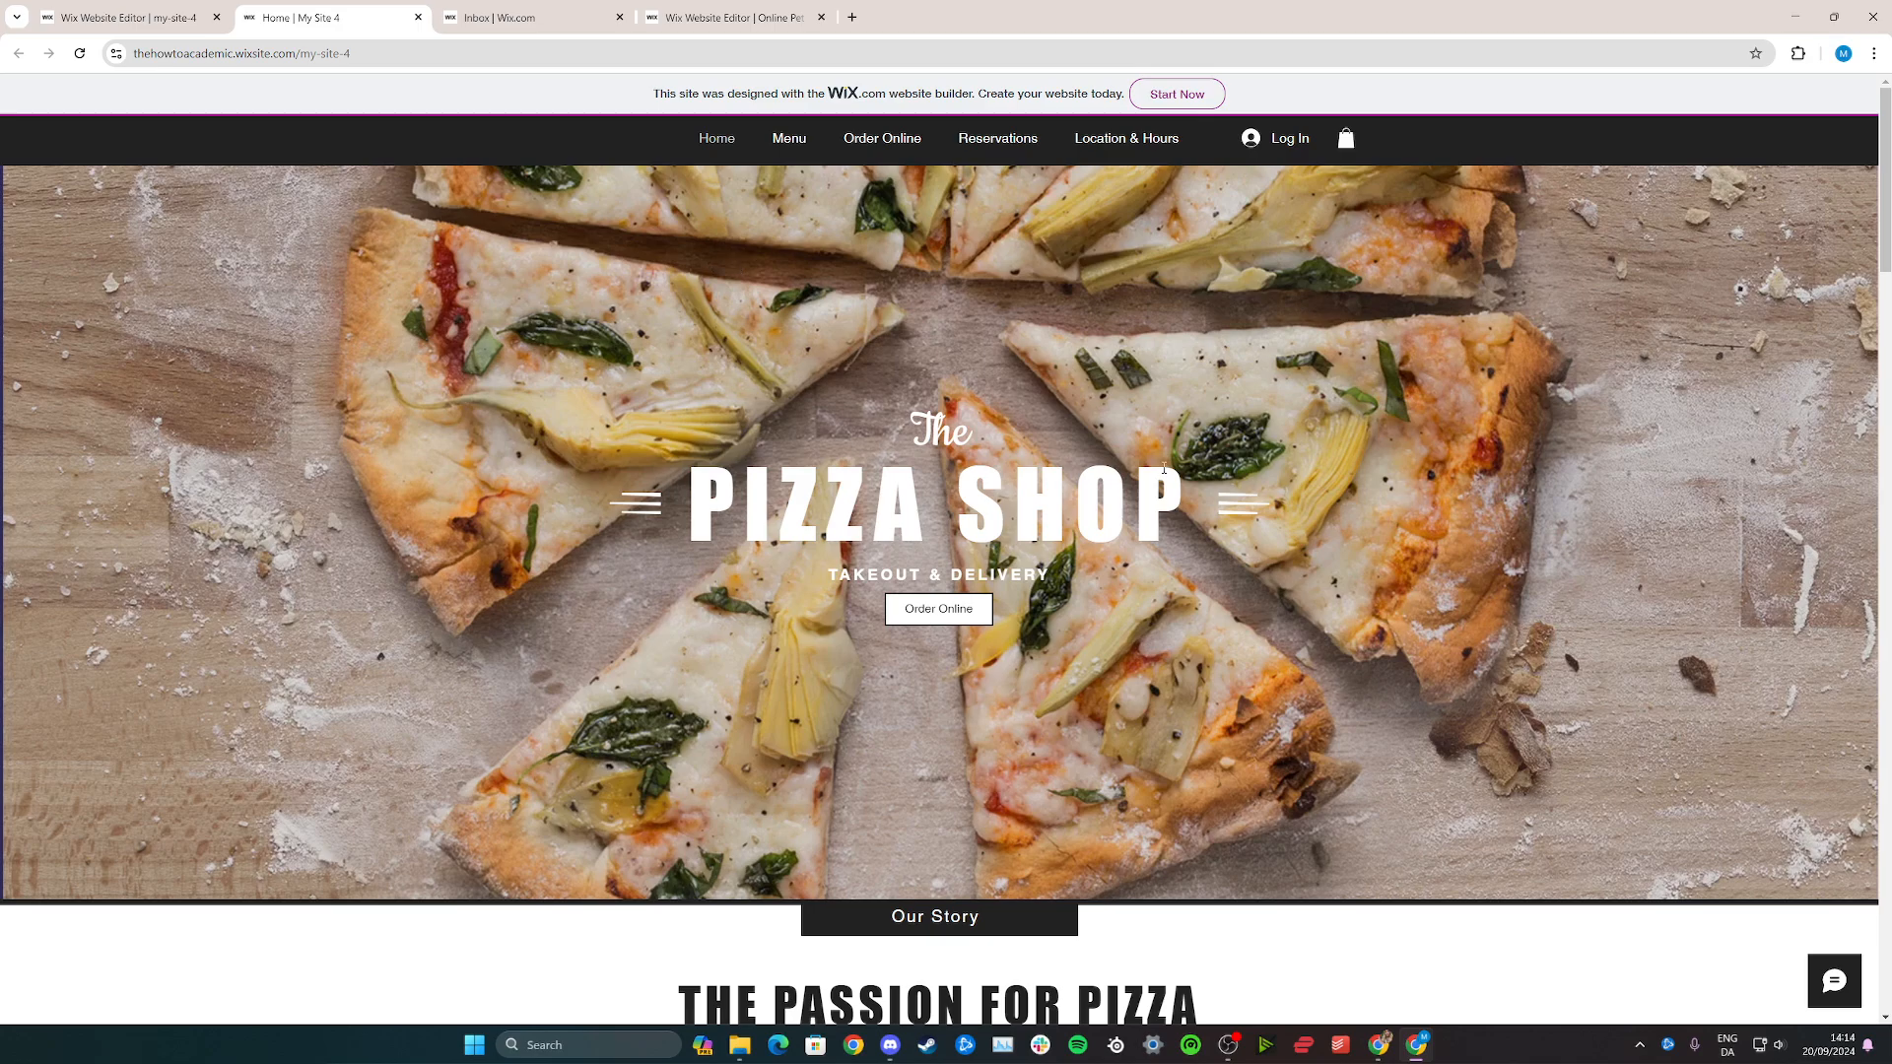
{"action": "mouse_move", "coordinate": [655, 360]}
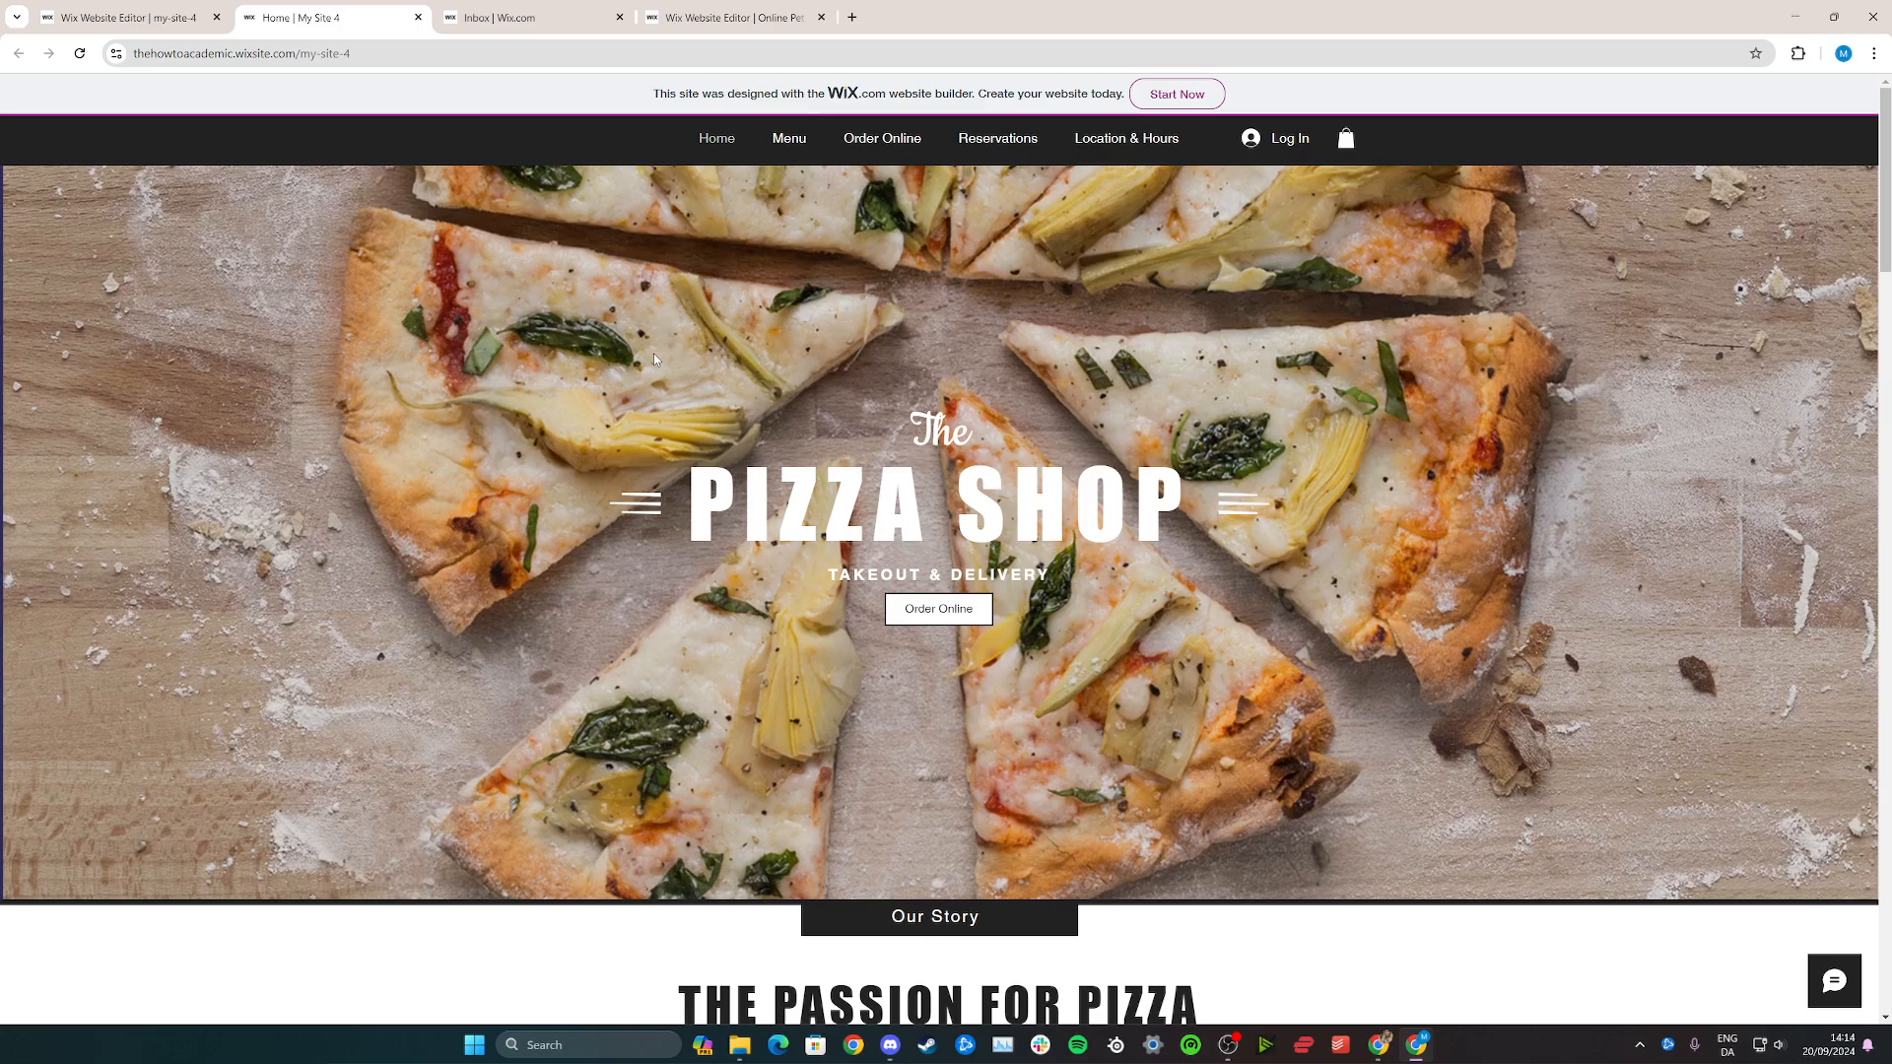
{"action": "mouse_move", "coordinate": [768, 332]}
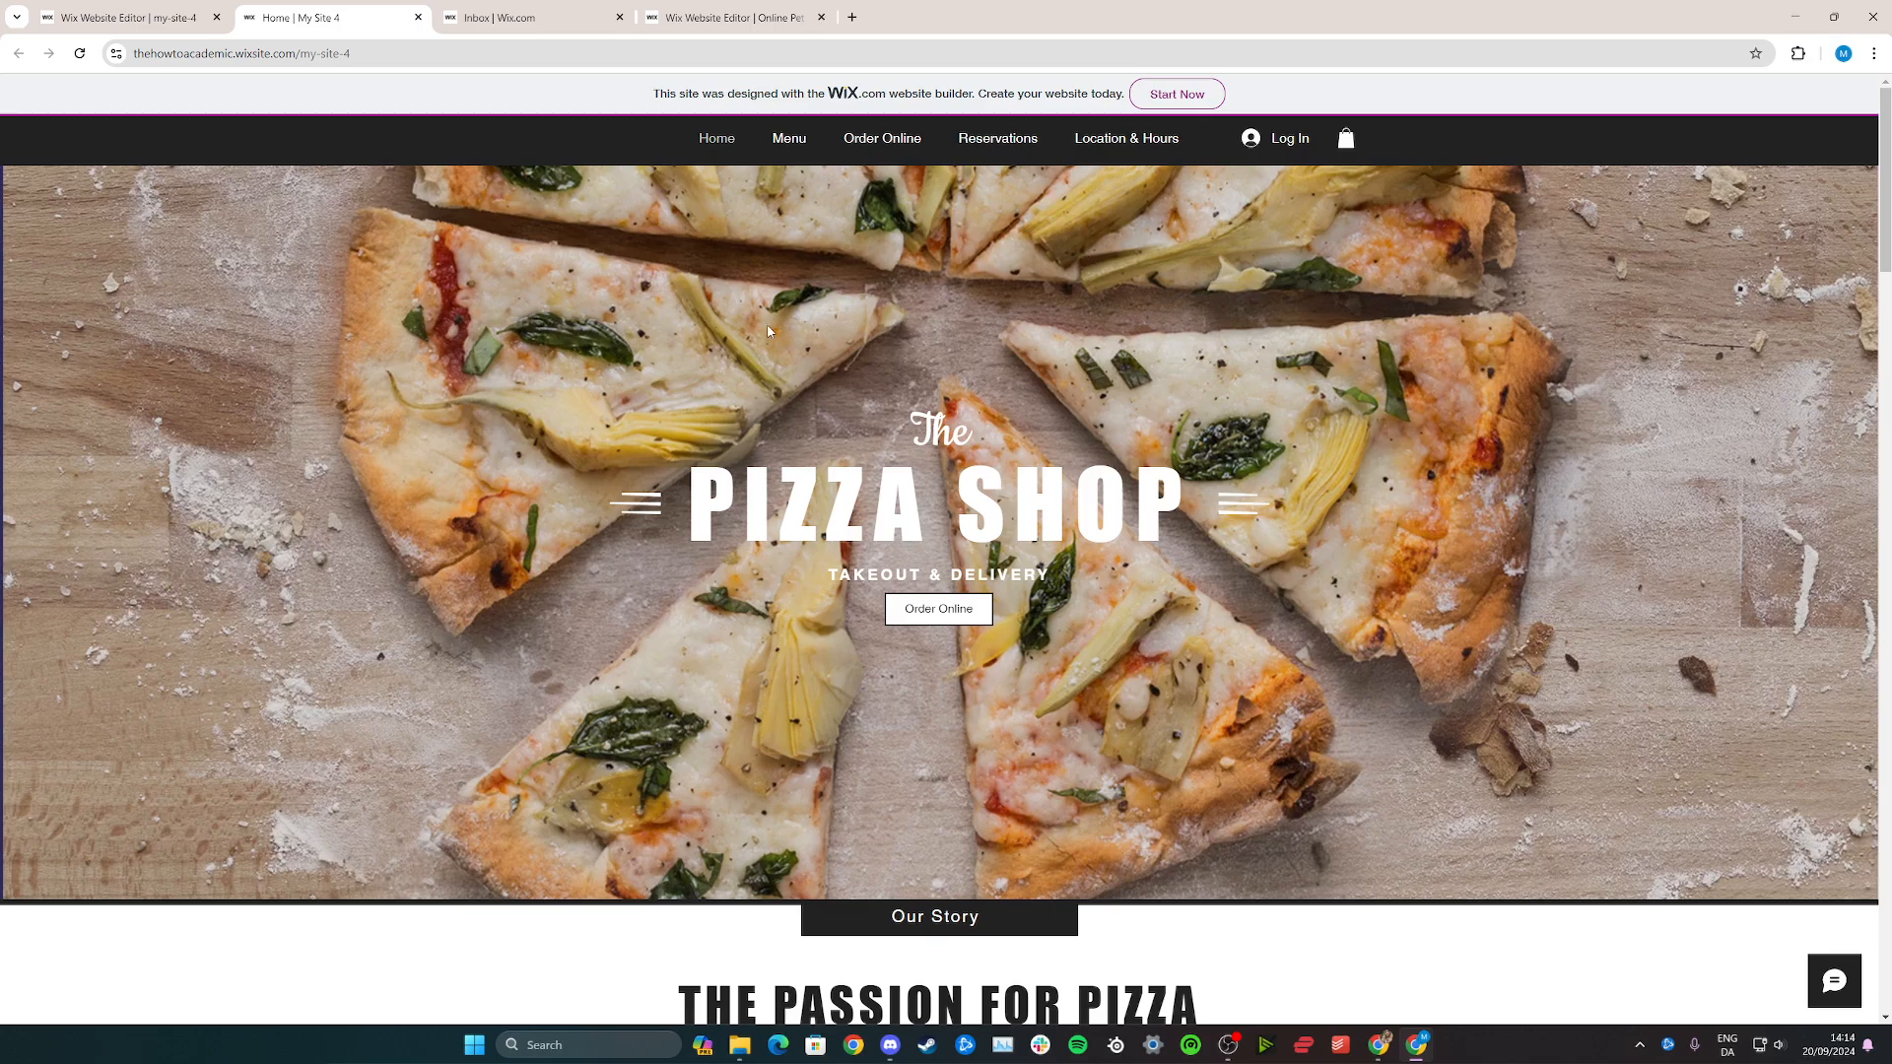
{"action": "mouse_move", "coordinate": [566, 443]}
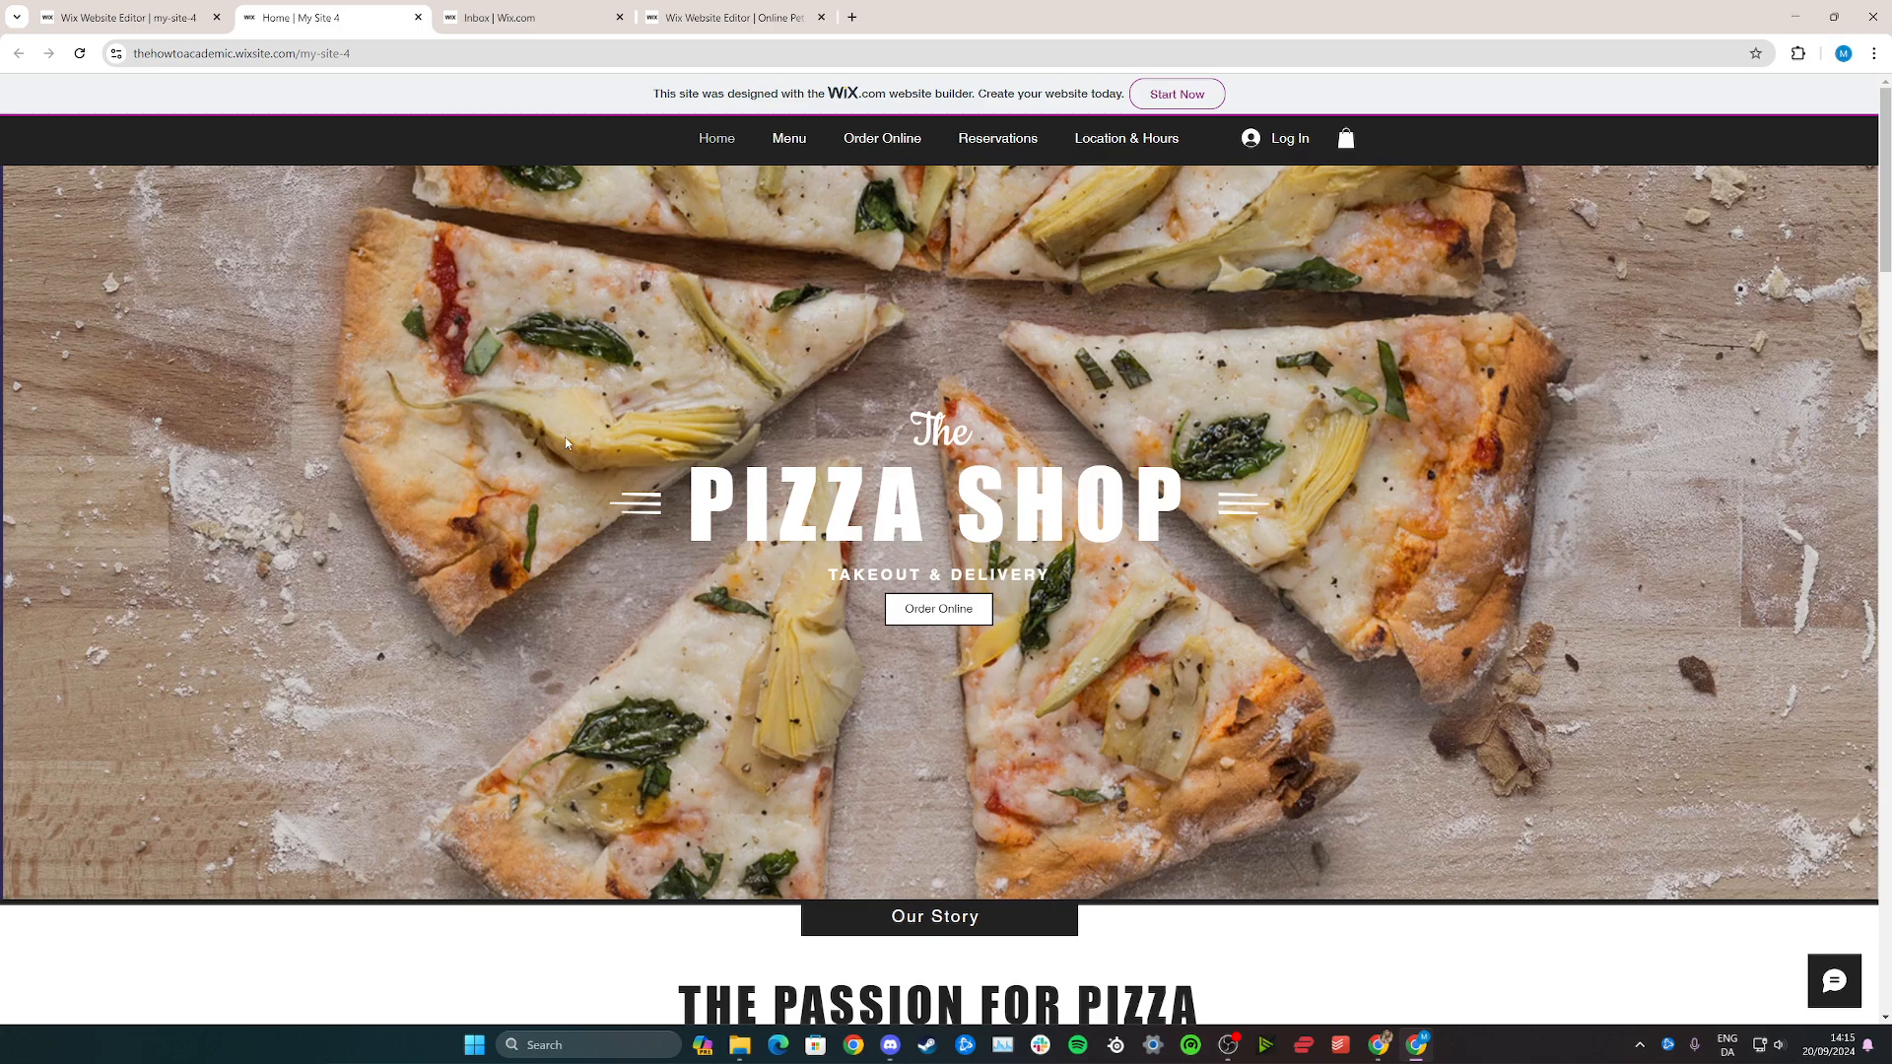
{"action": "mouse_move", "coordinate": [1392, 342]}
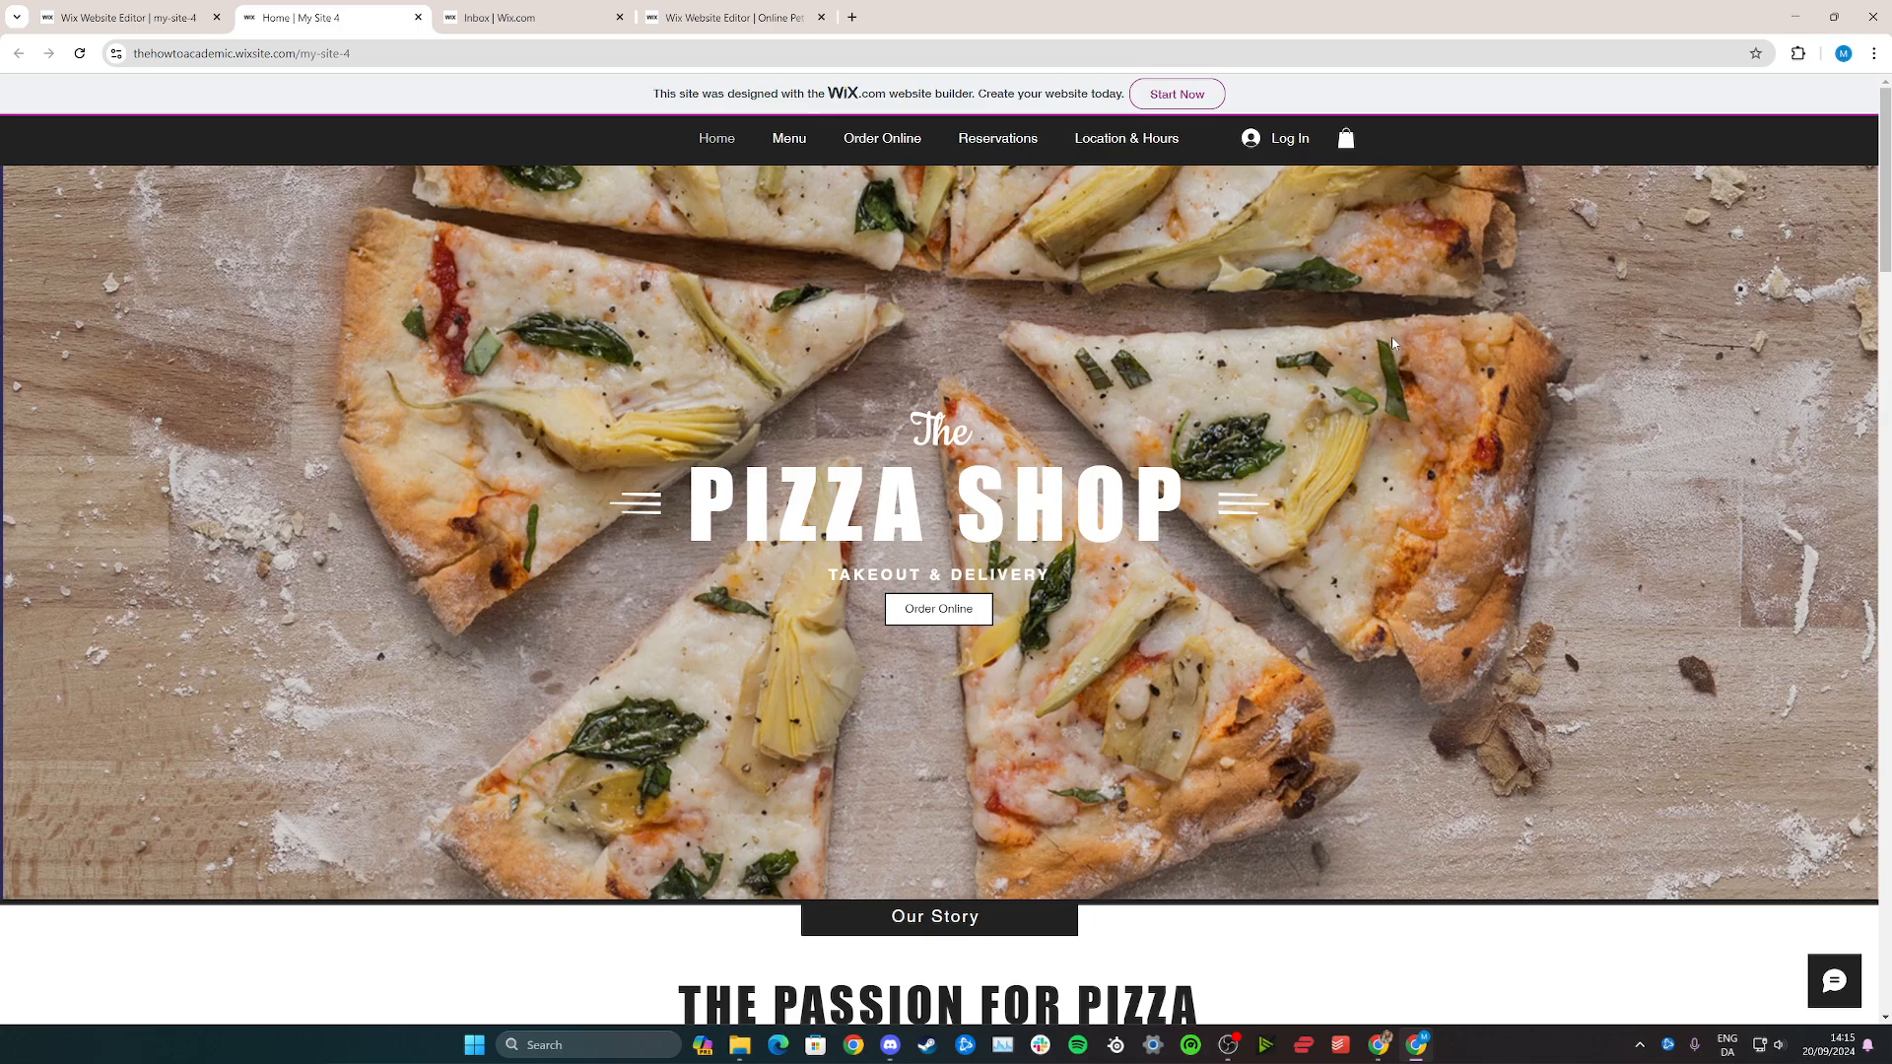
{"action": "mouse_move", "coordinate": [758, 398]}
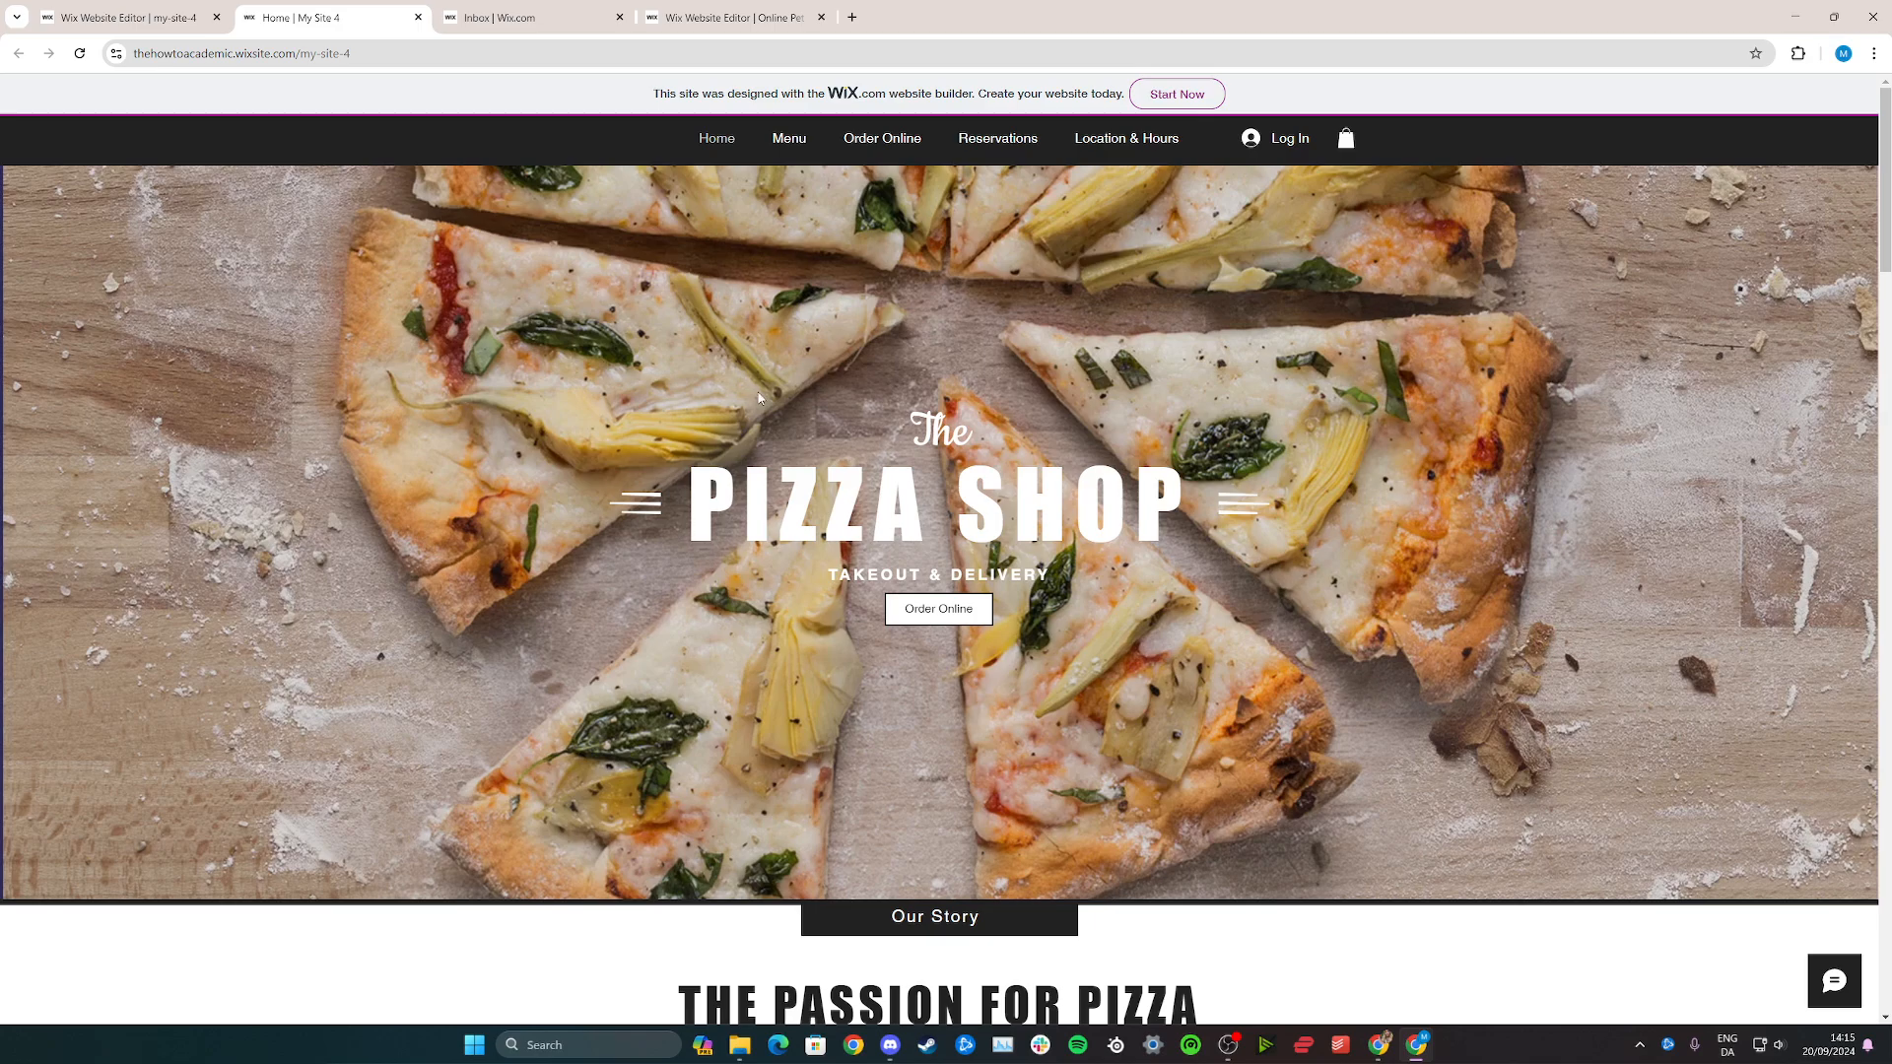
{"action": "mouse_move", "coordinate": [804, 610]}
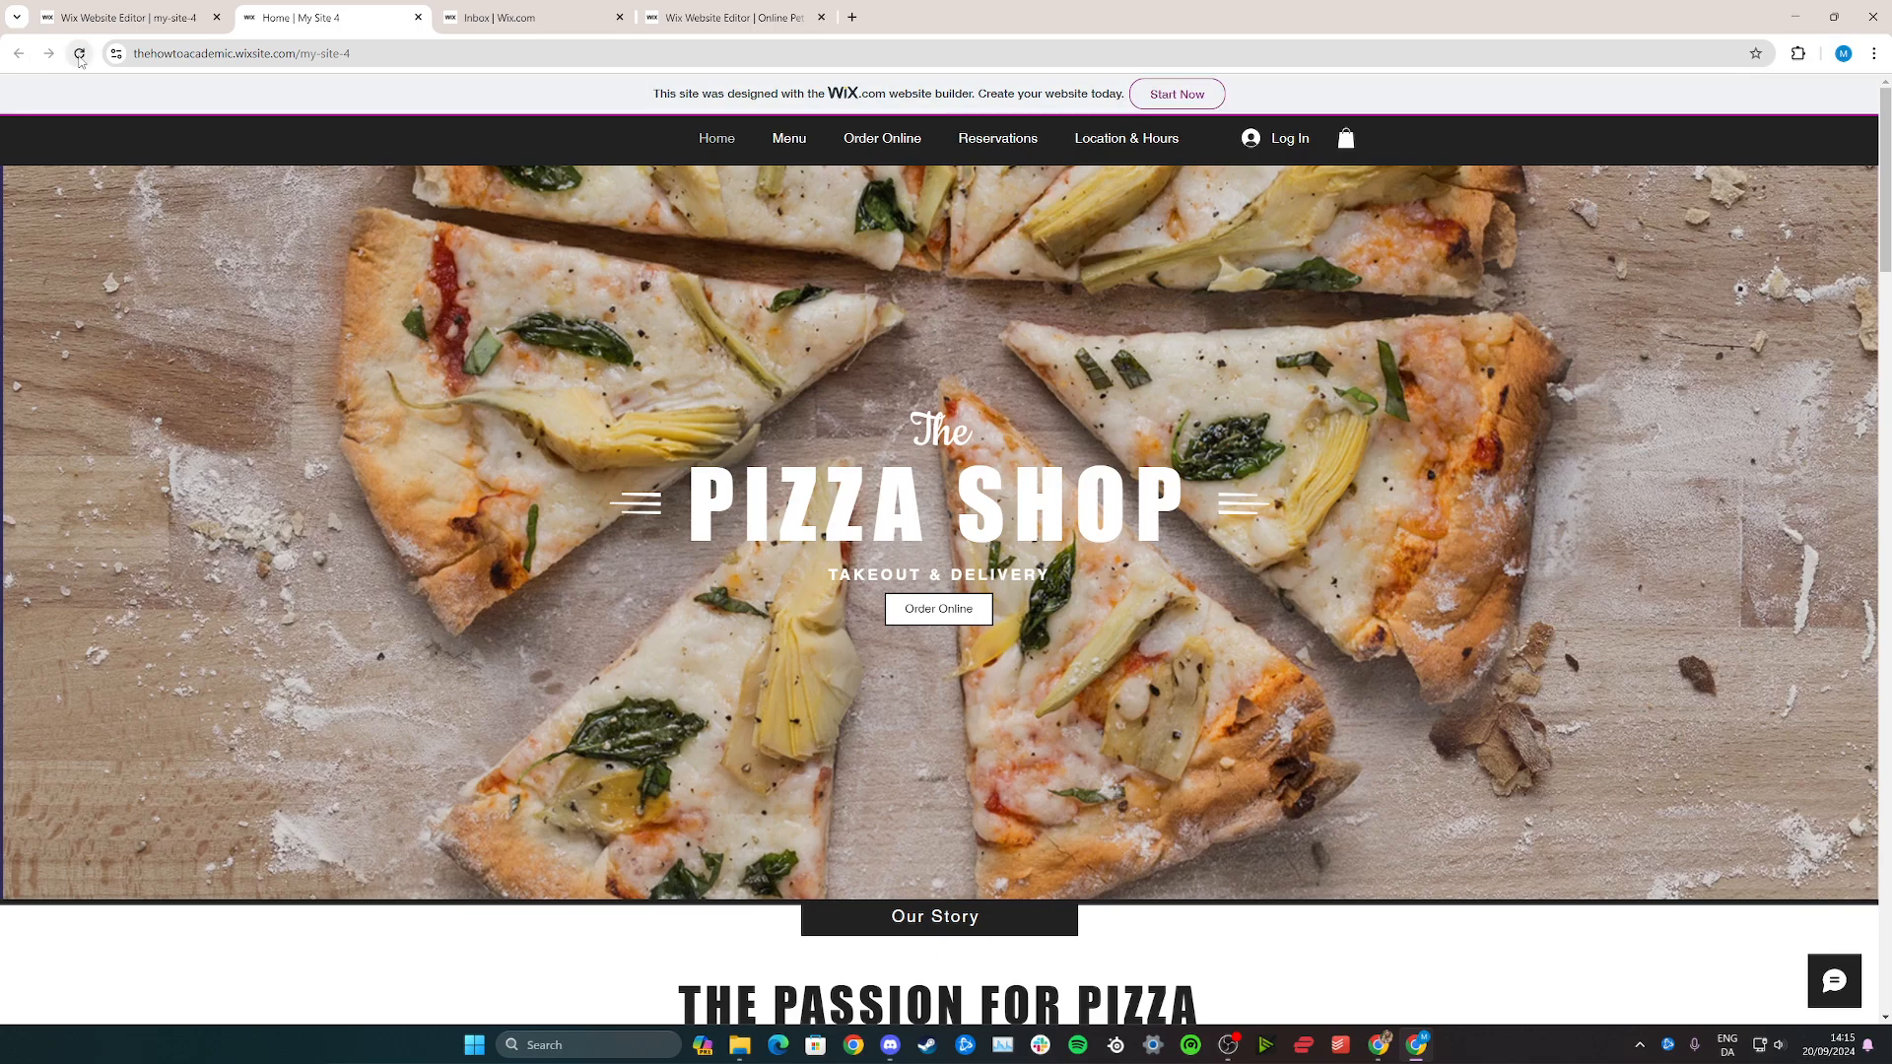
Switch back to the Wix Editor tab showing the serif 'Pizza Shop' hero title
{"action": "left_click", "coordinate": [80, 54]}
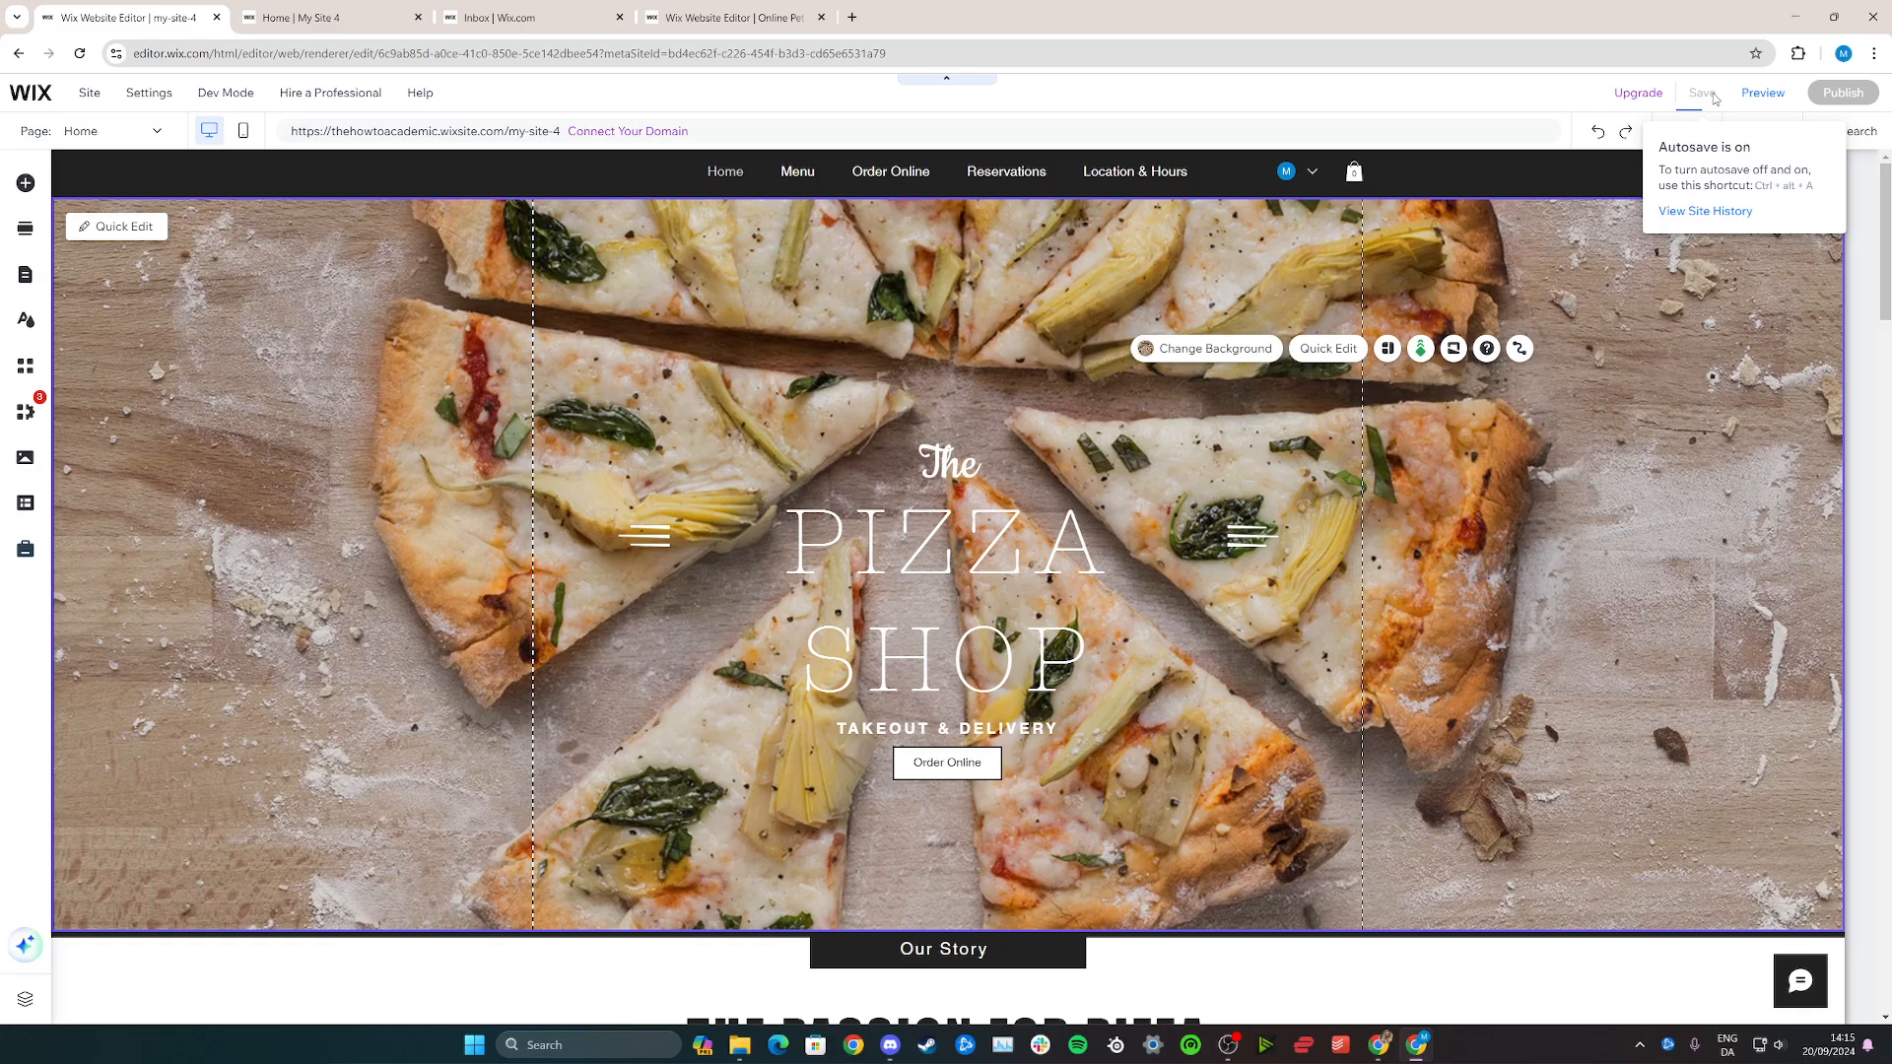
Save the serif title draft, then confirm the live site still shows the bold heading
{"action": "left_click", "coordinate": [1700, 92]}
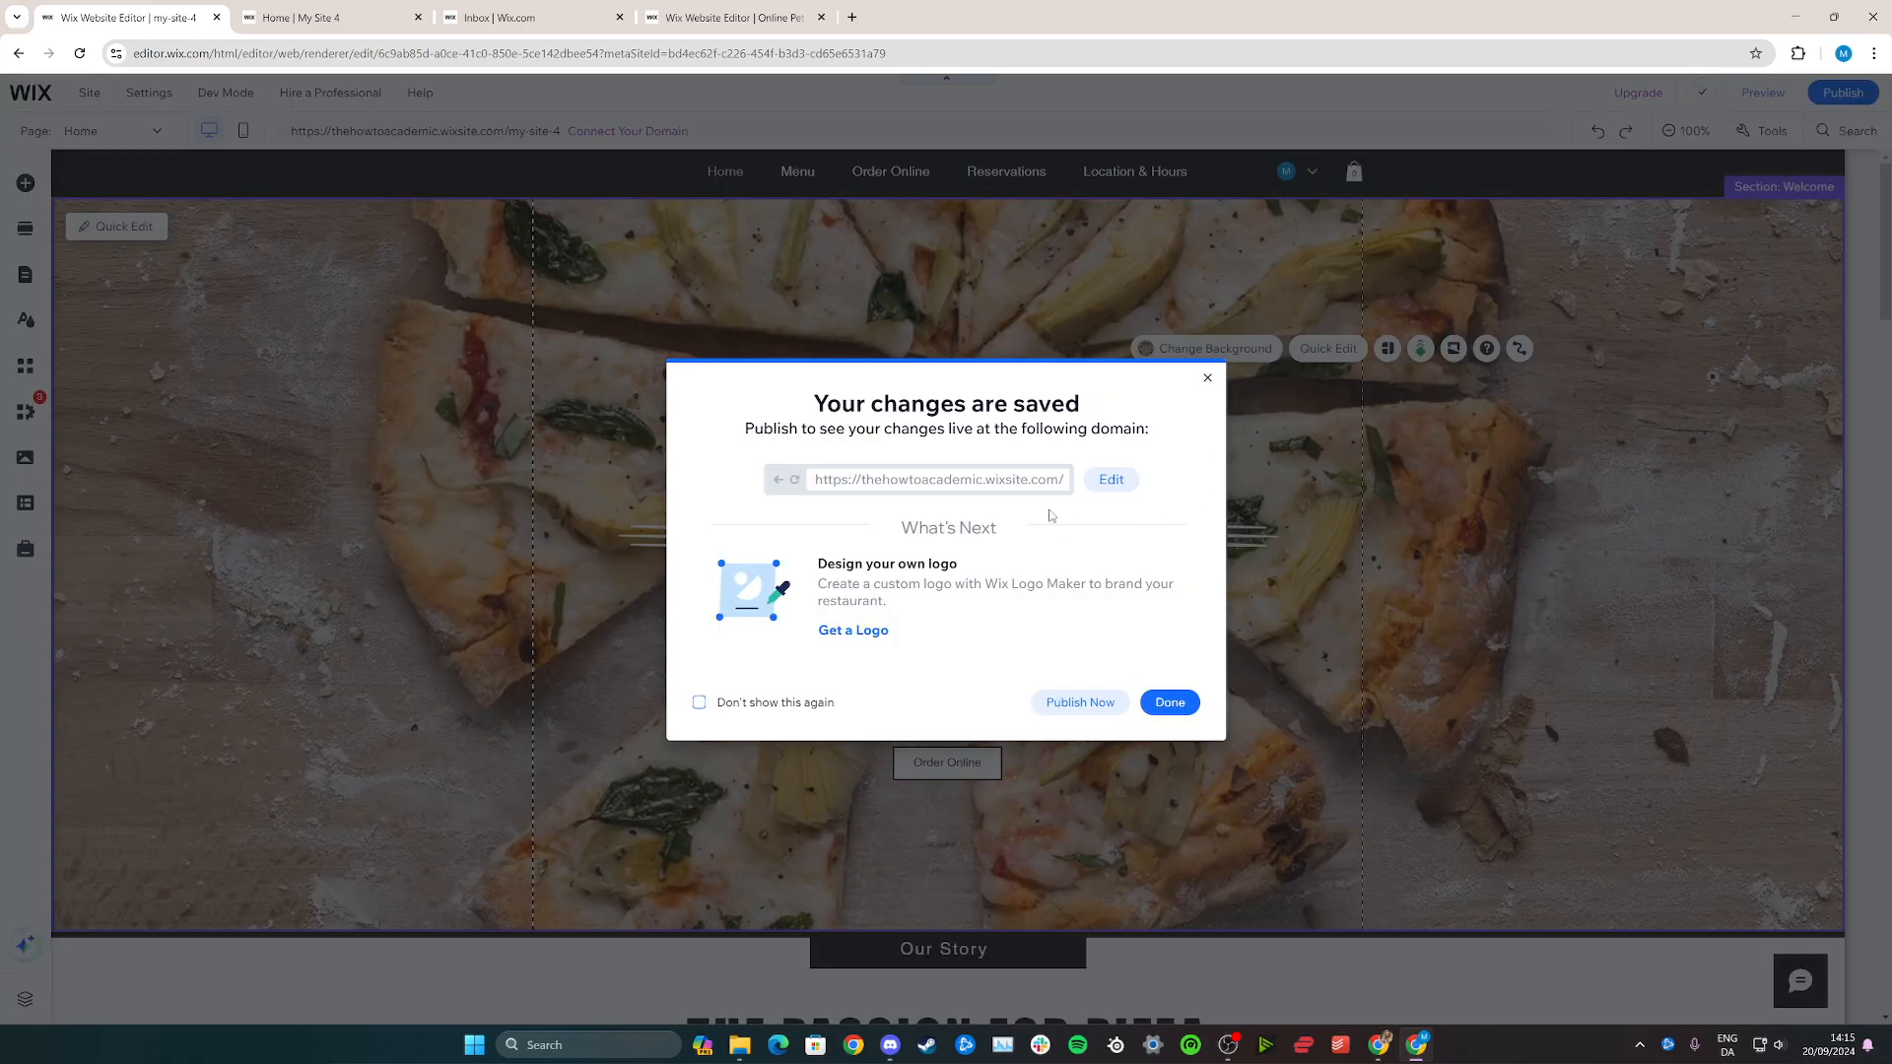
{"action": "left_click", "coordinate": [1167, 702]}
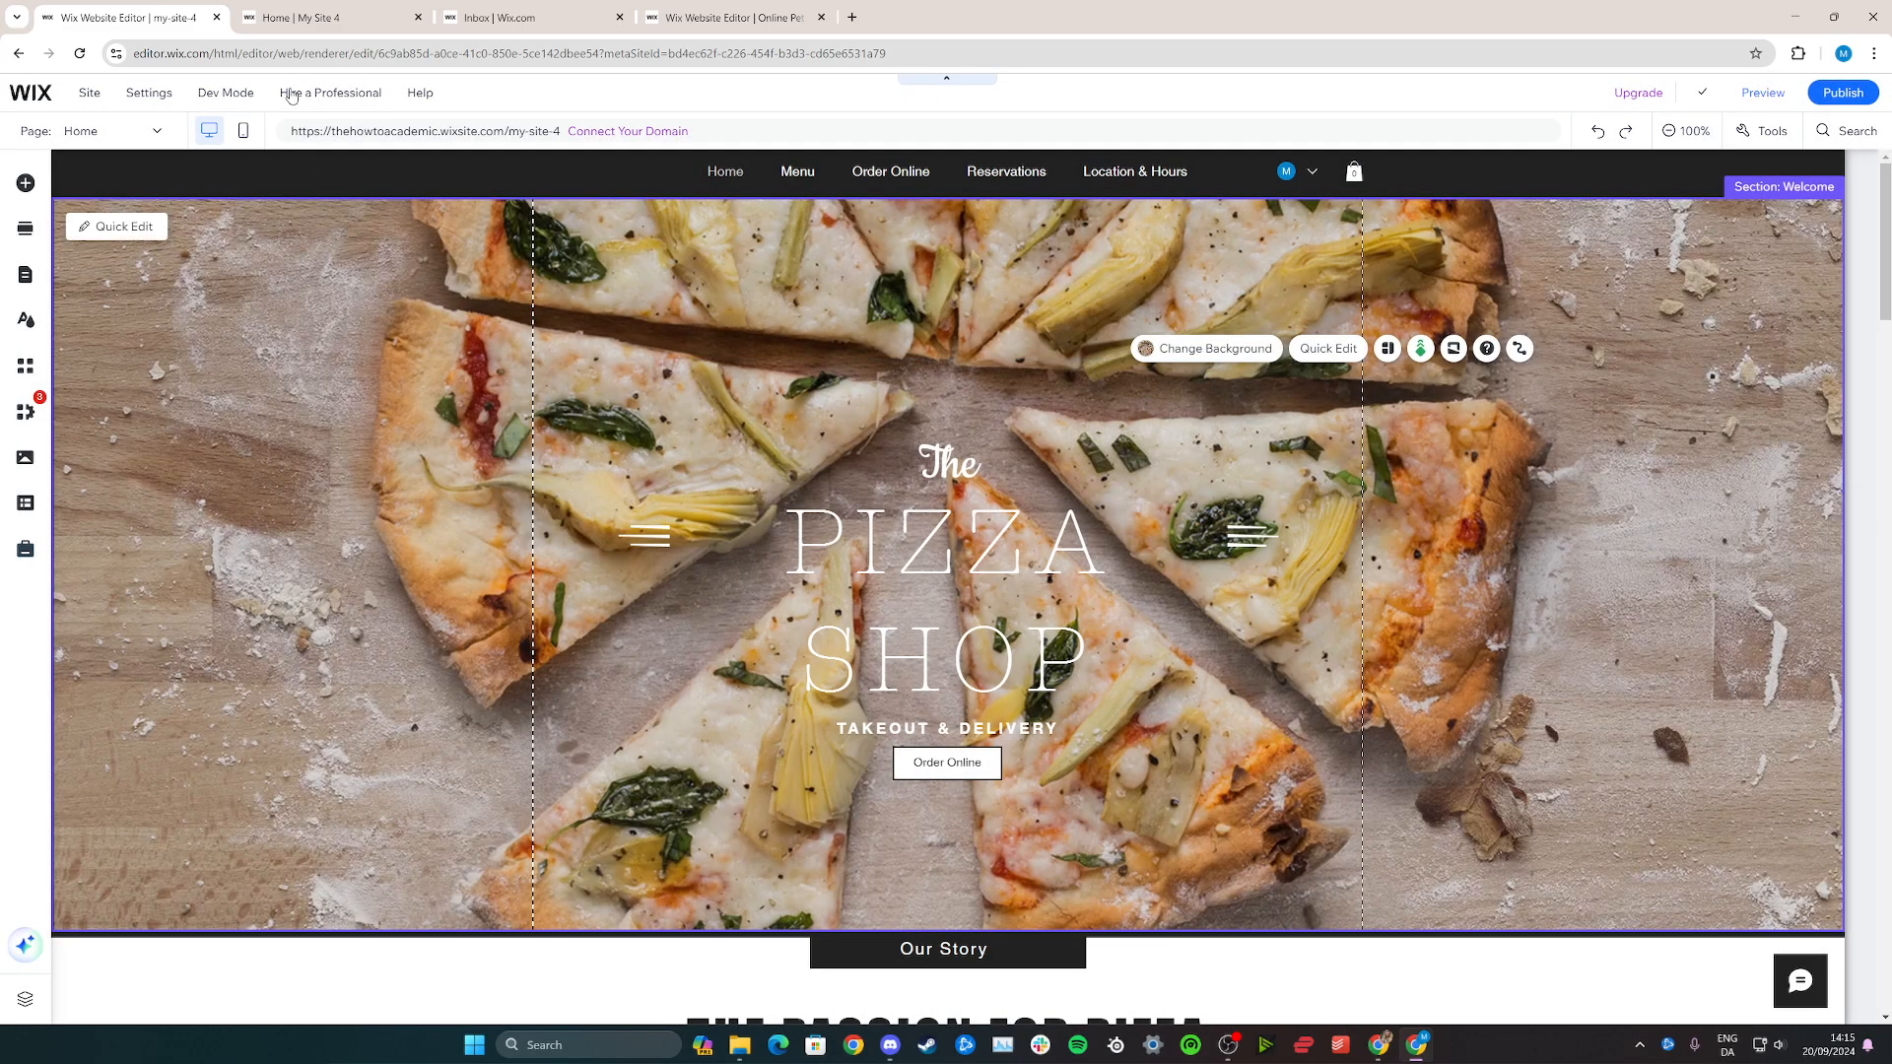
{"action": "left_click", "coordinate": [332, 17]}
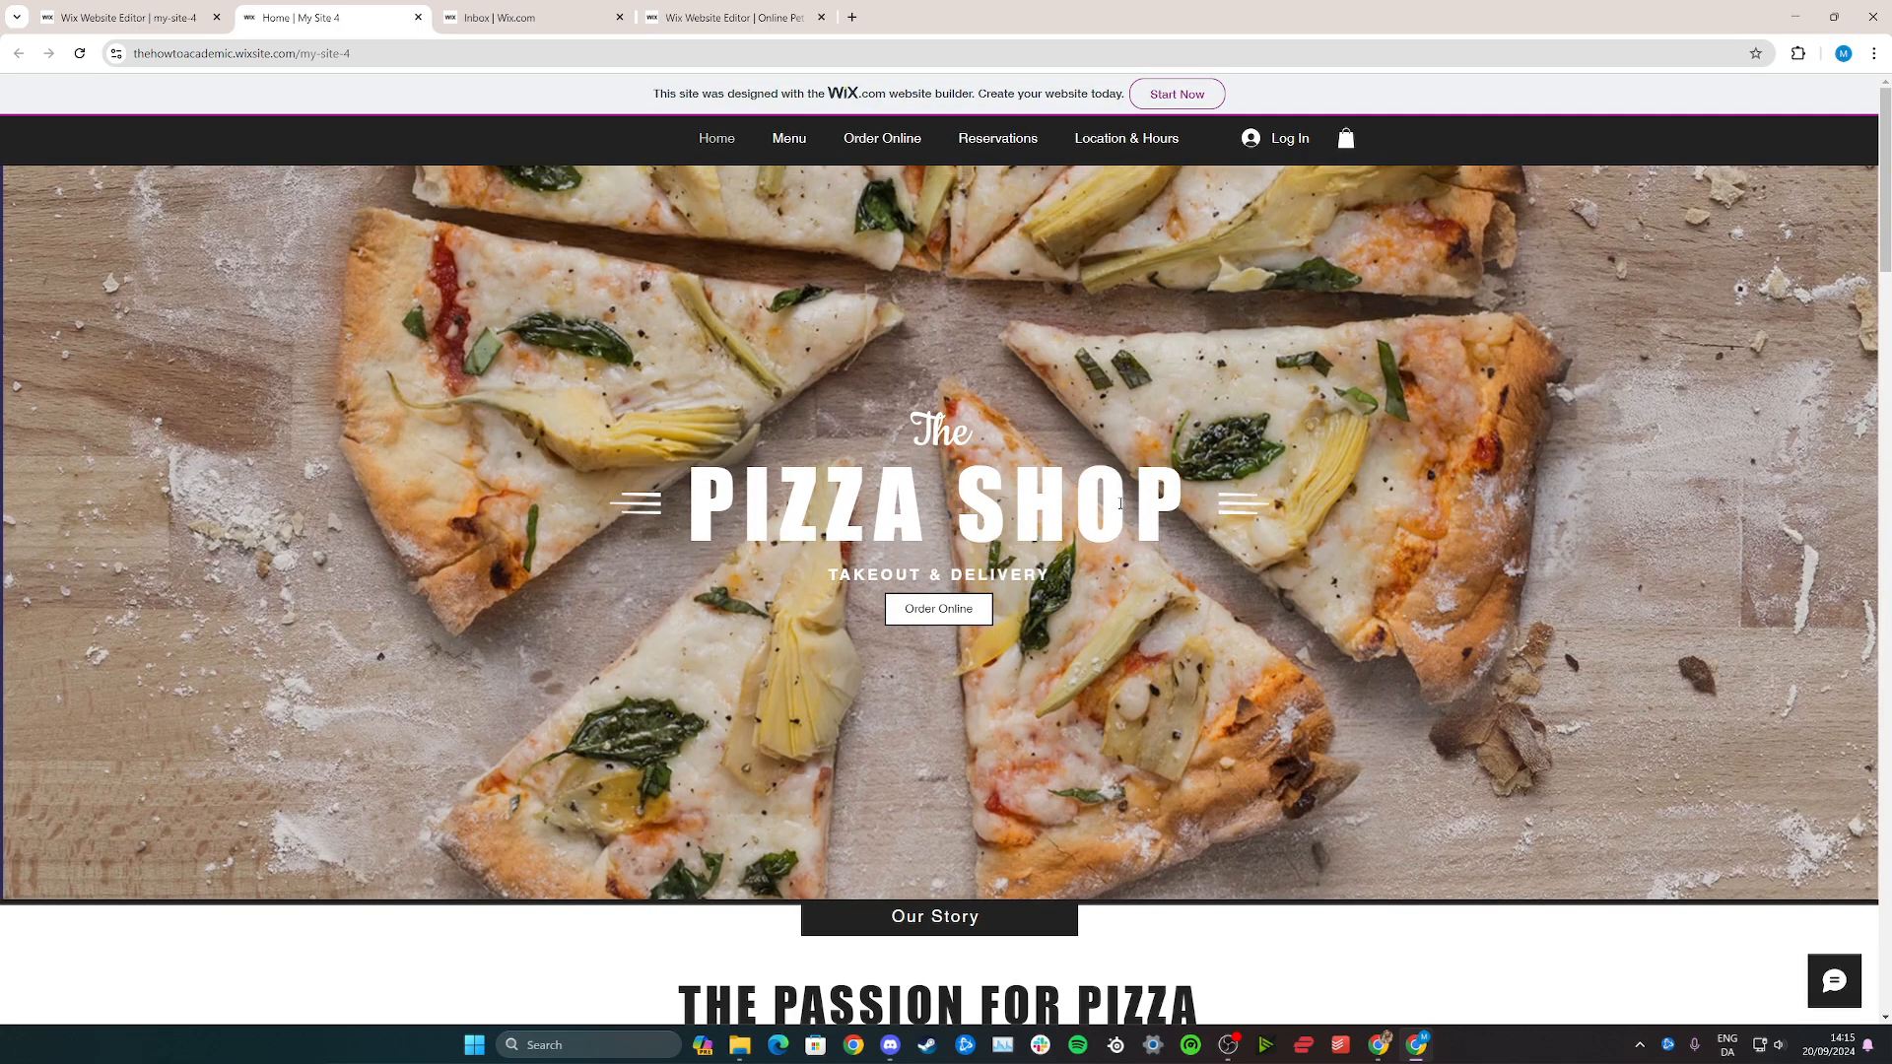
{"action": "left_click", "coordinate": [127, 17]}
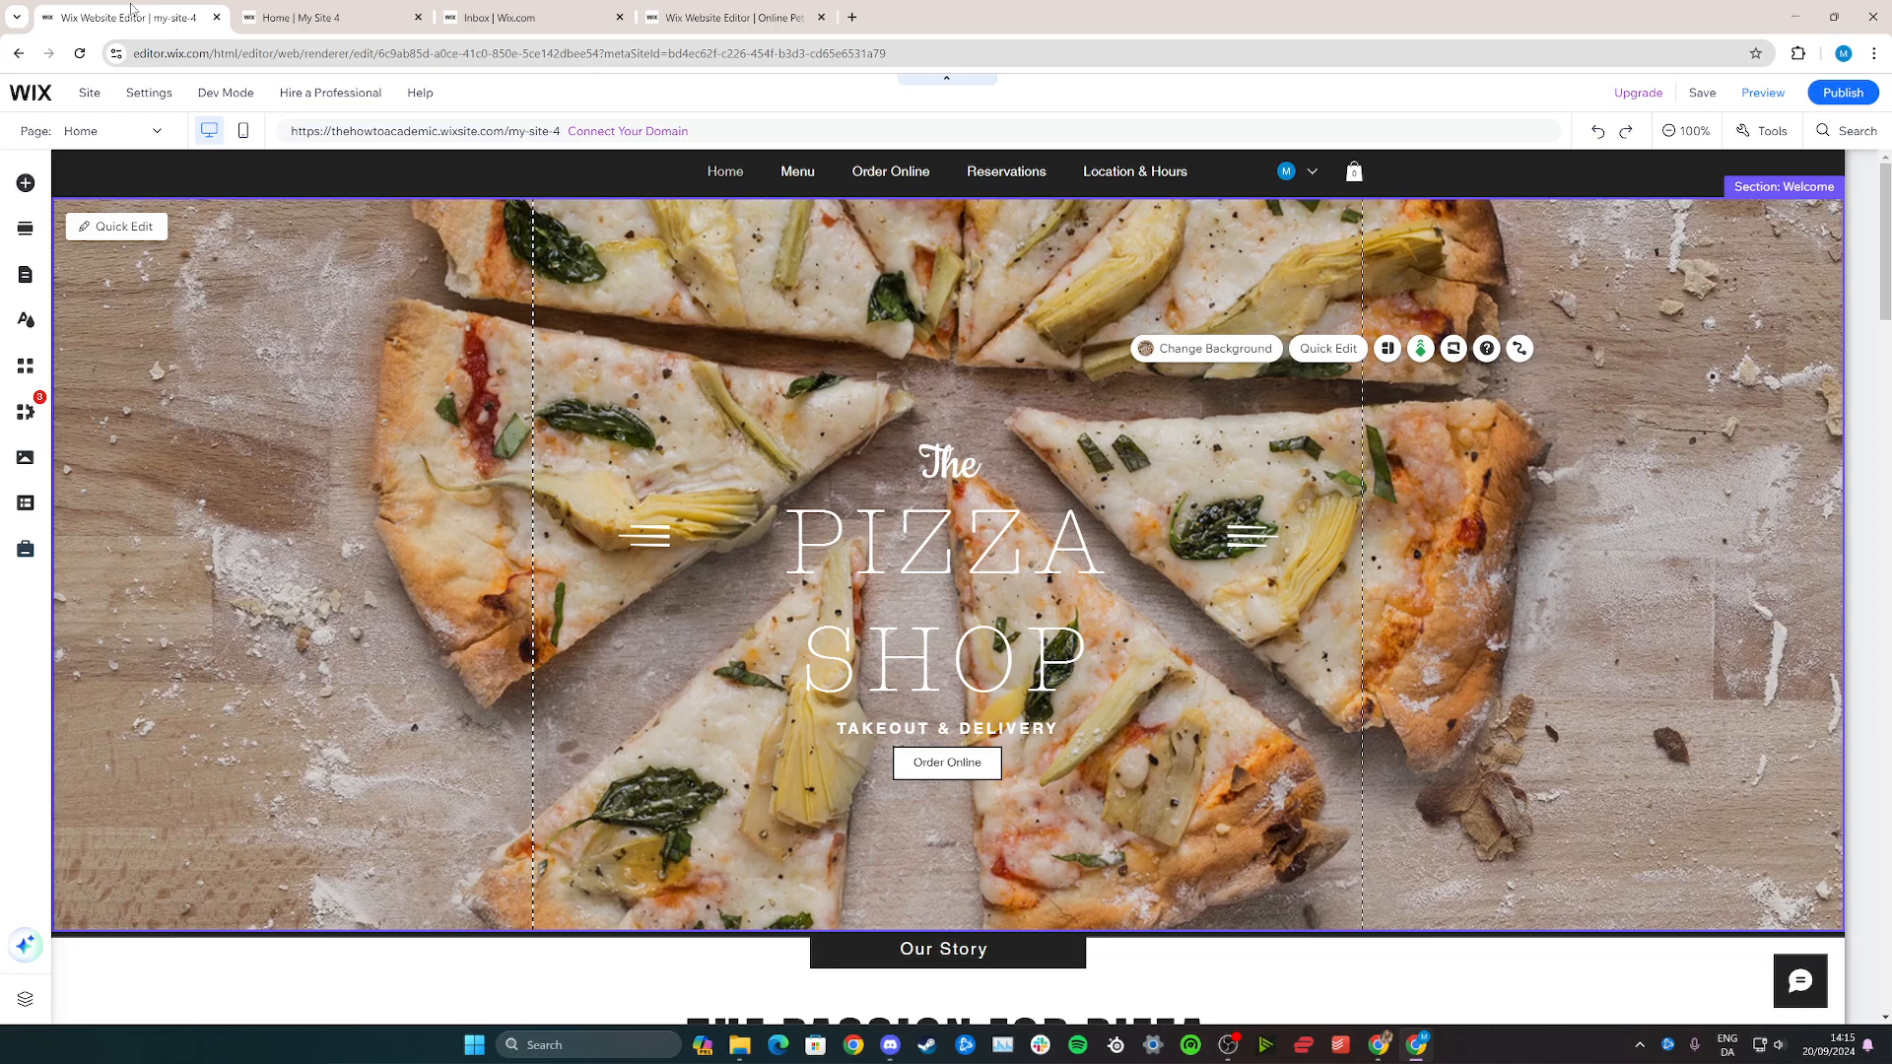
Publish the site, reload the live page to check it, then dismiss the Congratulations dialog
{"action": "left_click", "coordinate": [947, 579]}
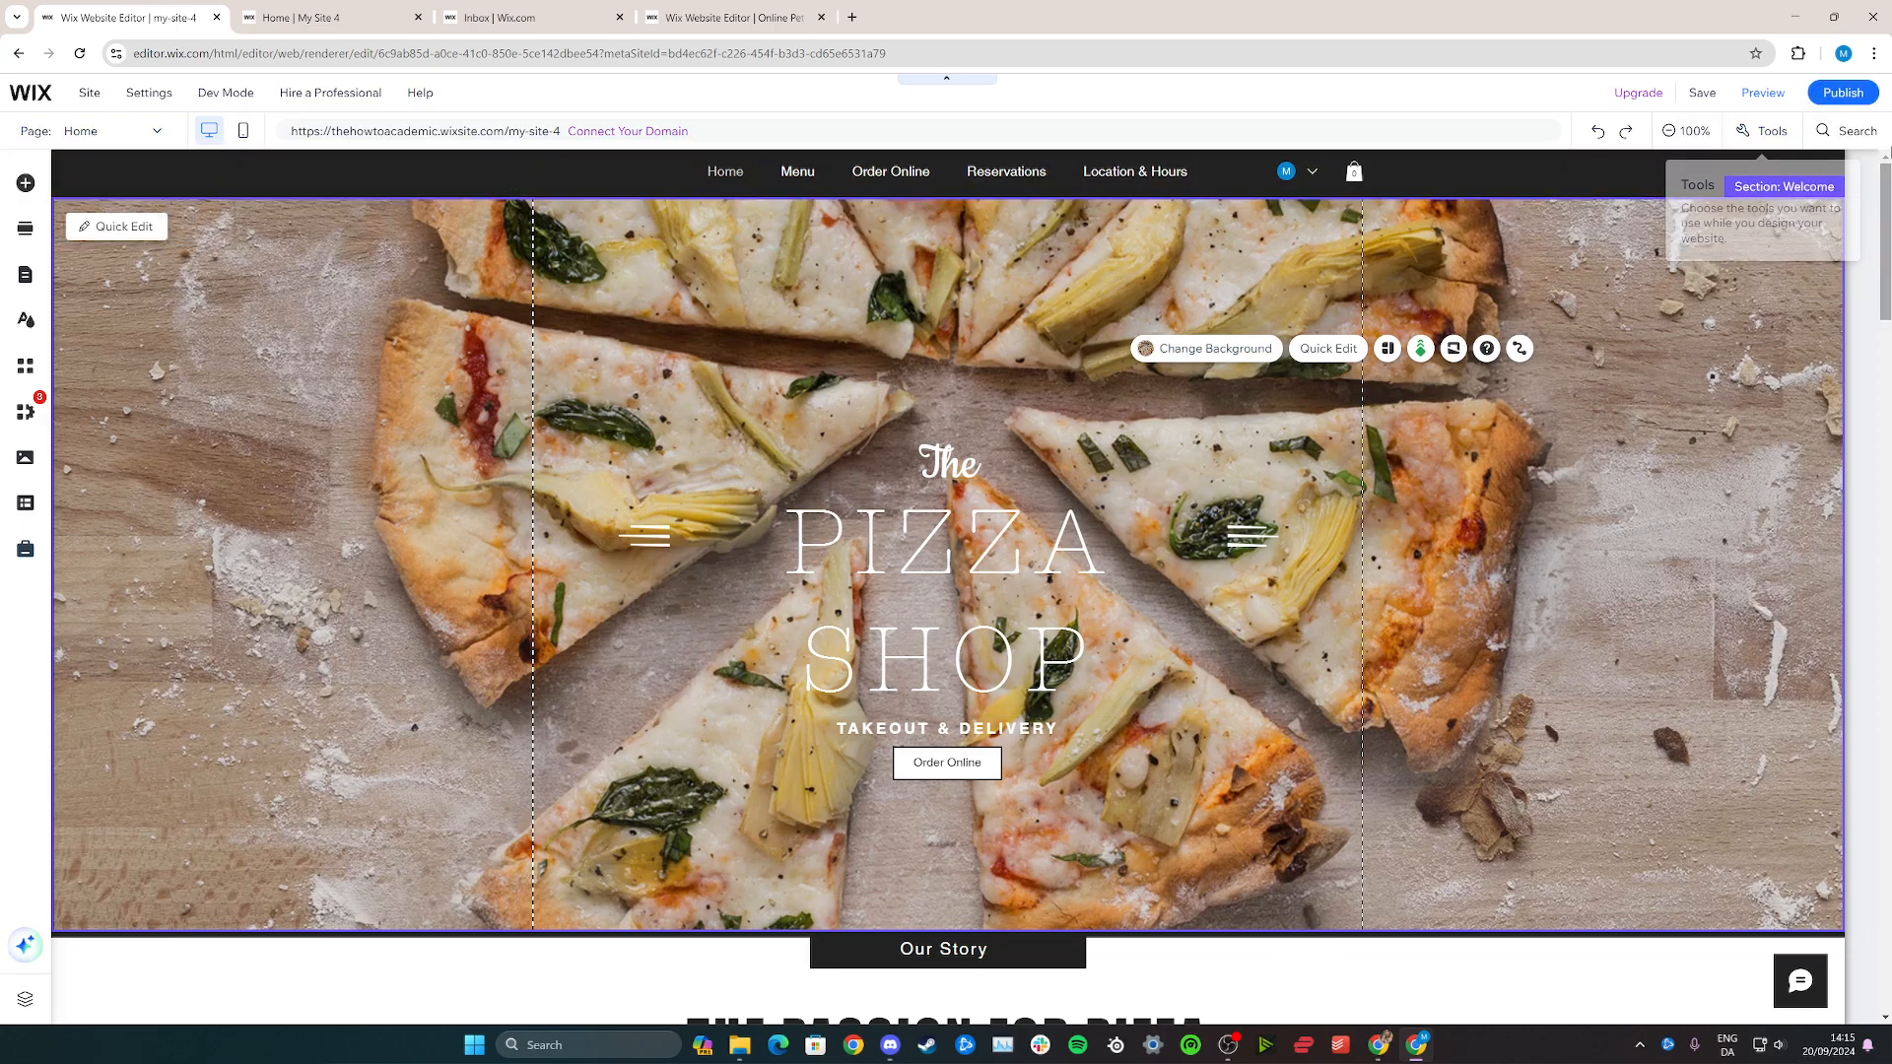
{"action": "left_click", "coordinate": [1842, 92]}
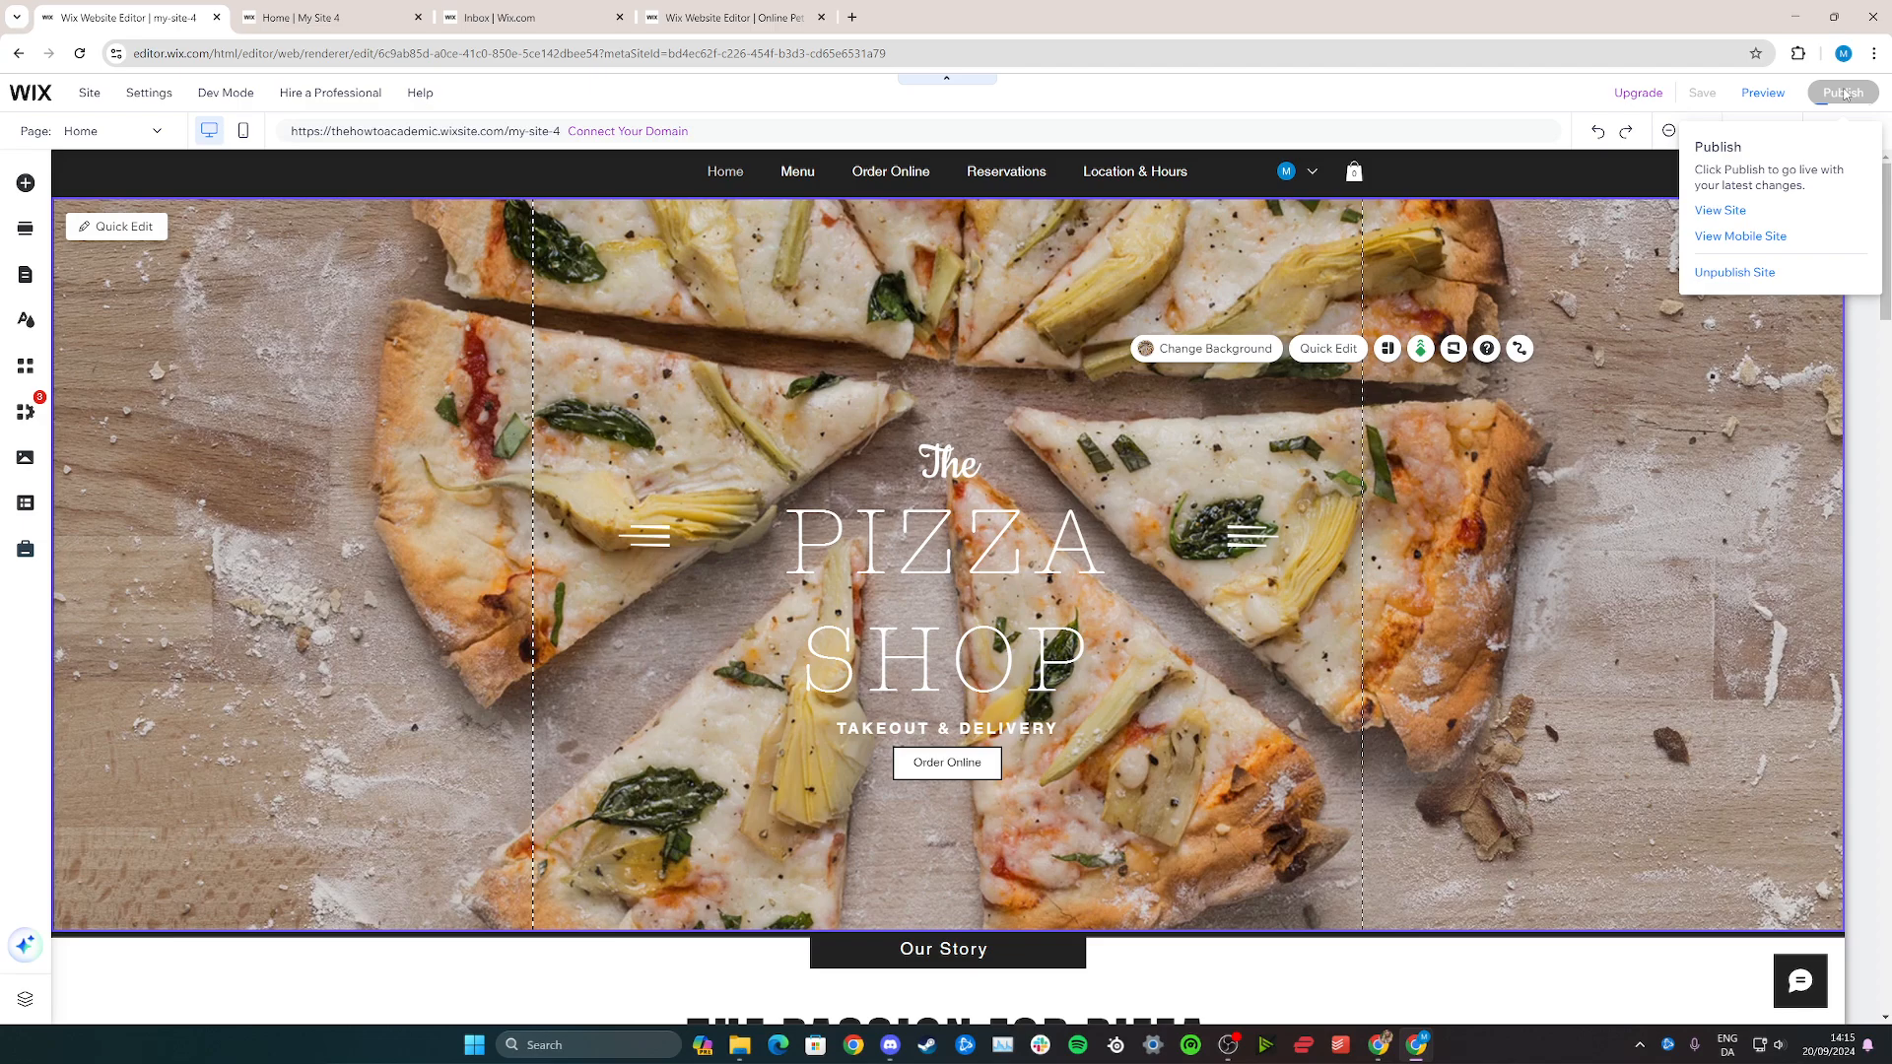
{"action": "left_click", "coordinate": [1841, 93]}
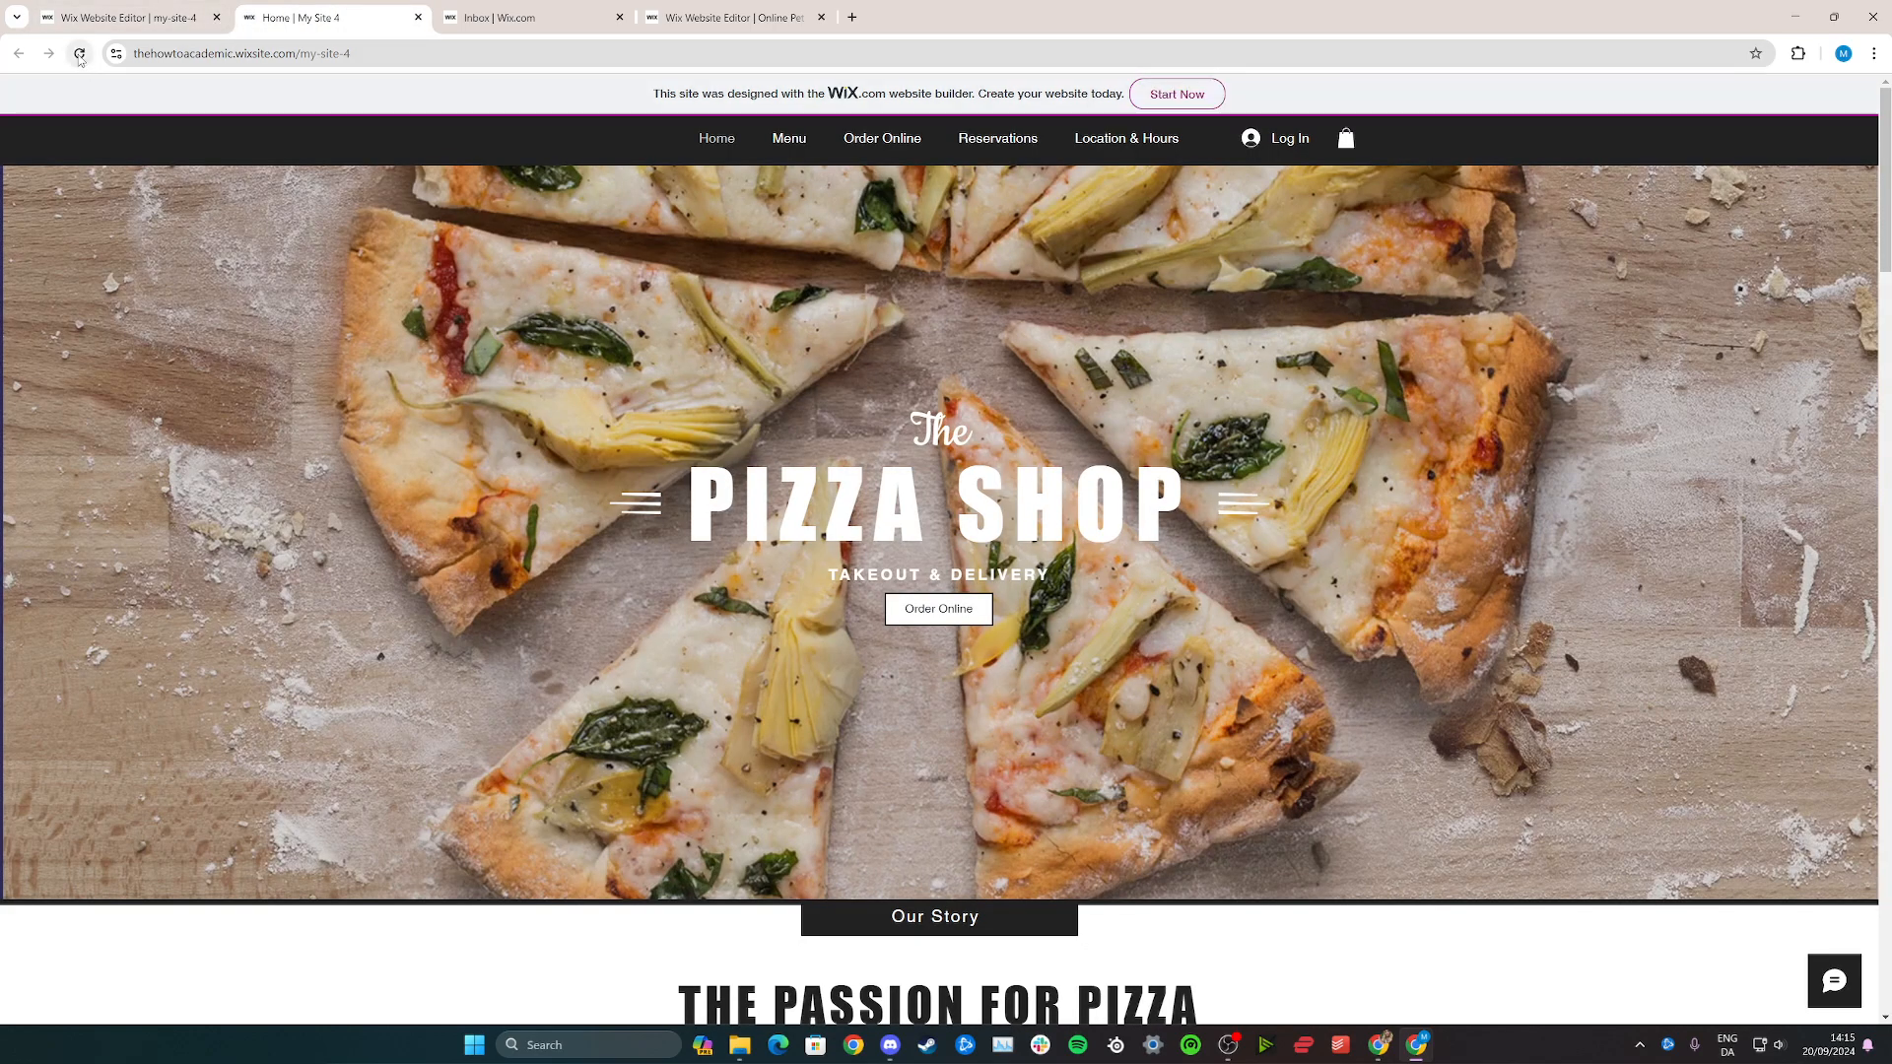
{"action": "left_click", "coordinate": [80, 53]}
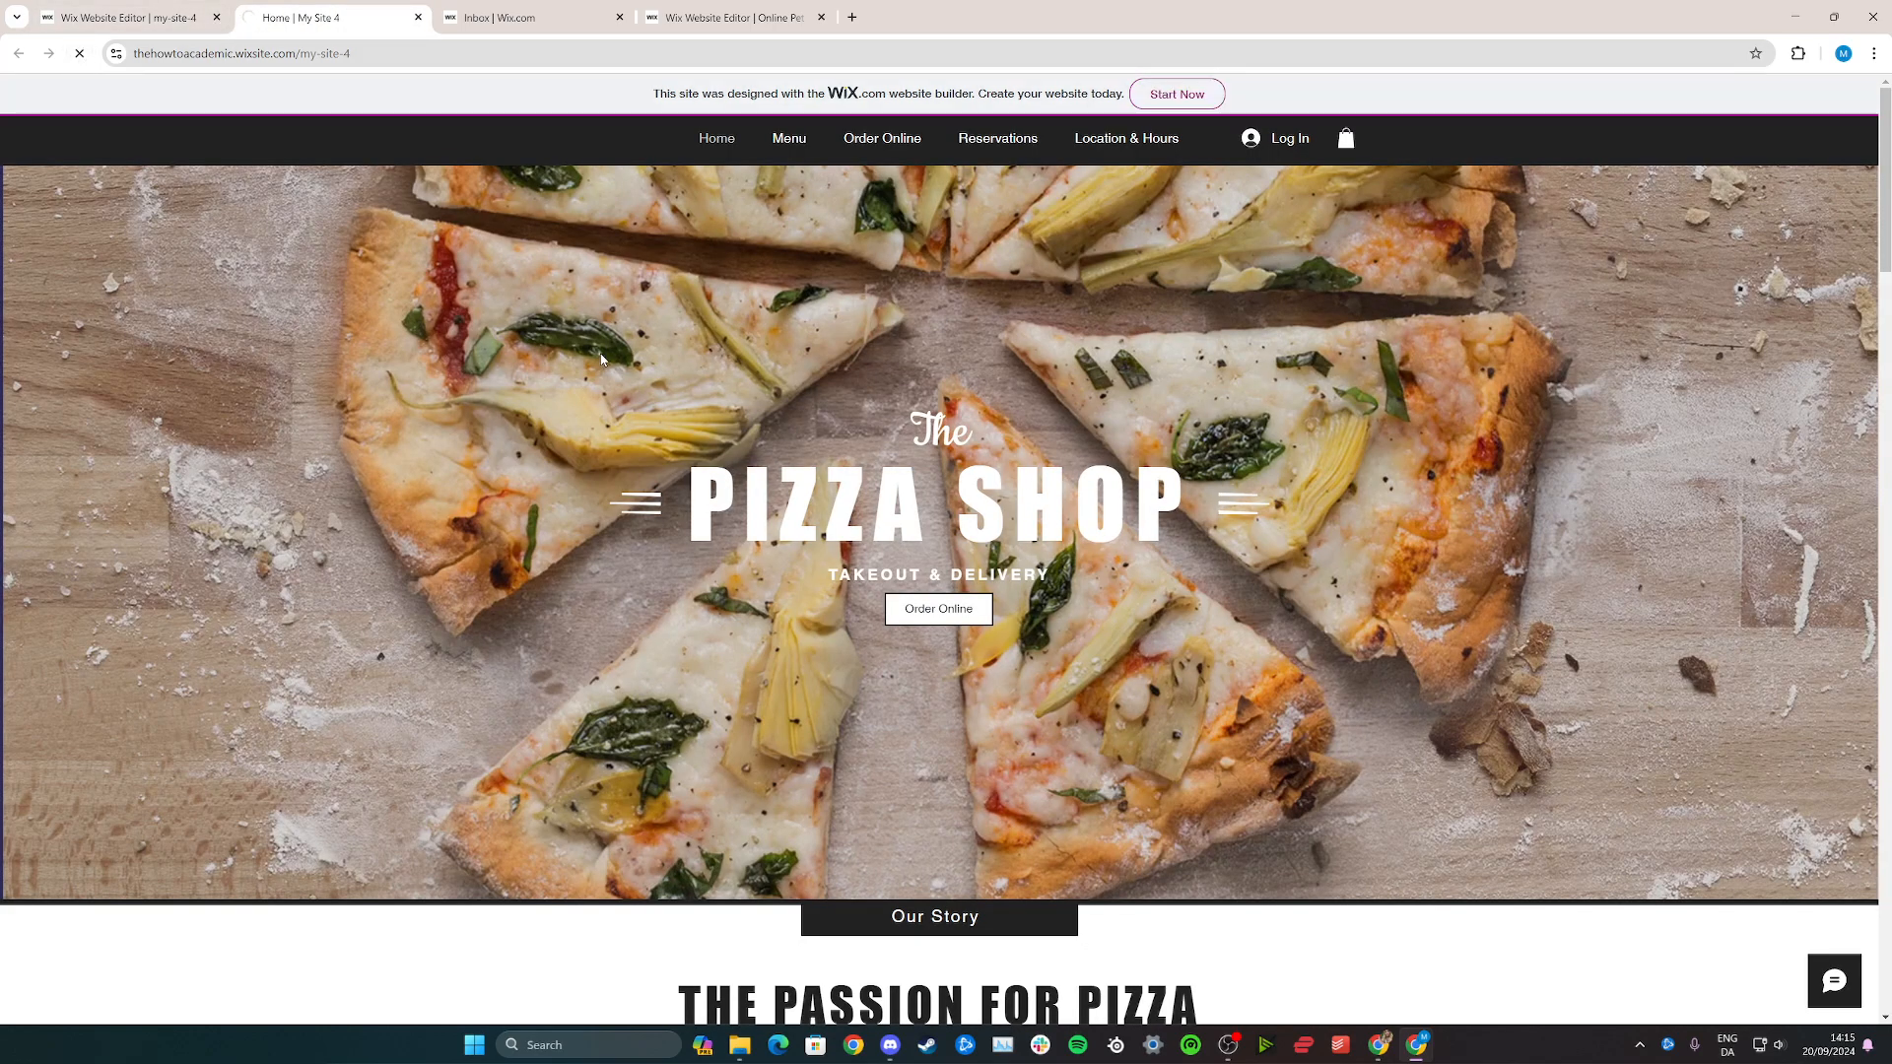
{"action": "left_click", "coordinate": [120, 16]}
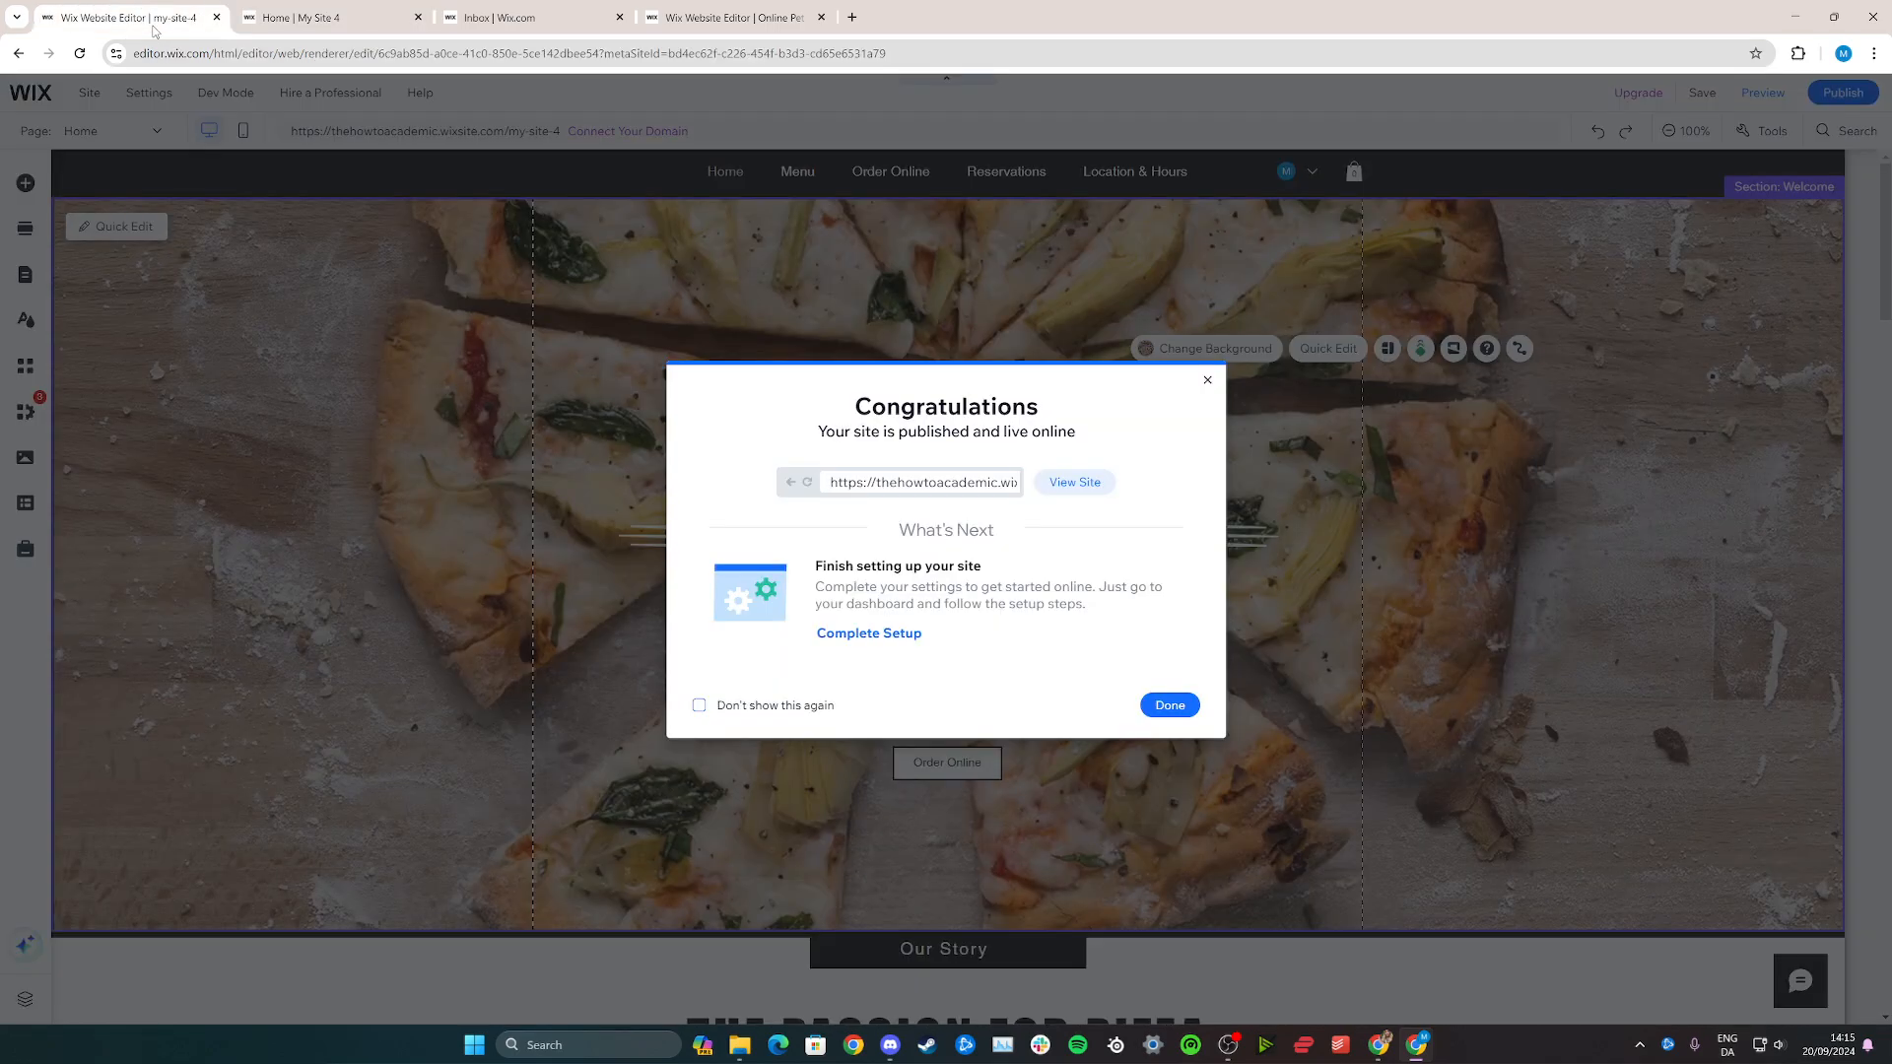
{"action": "left_click", "coordinate": [1167, 704]}
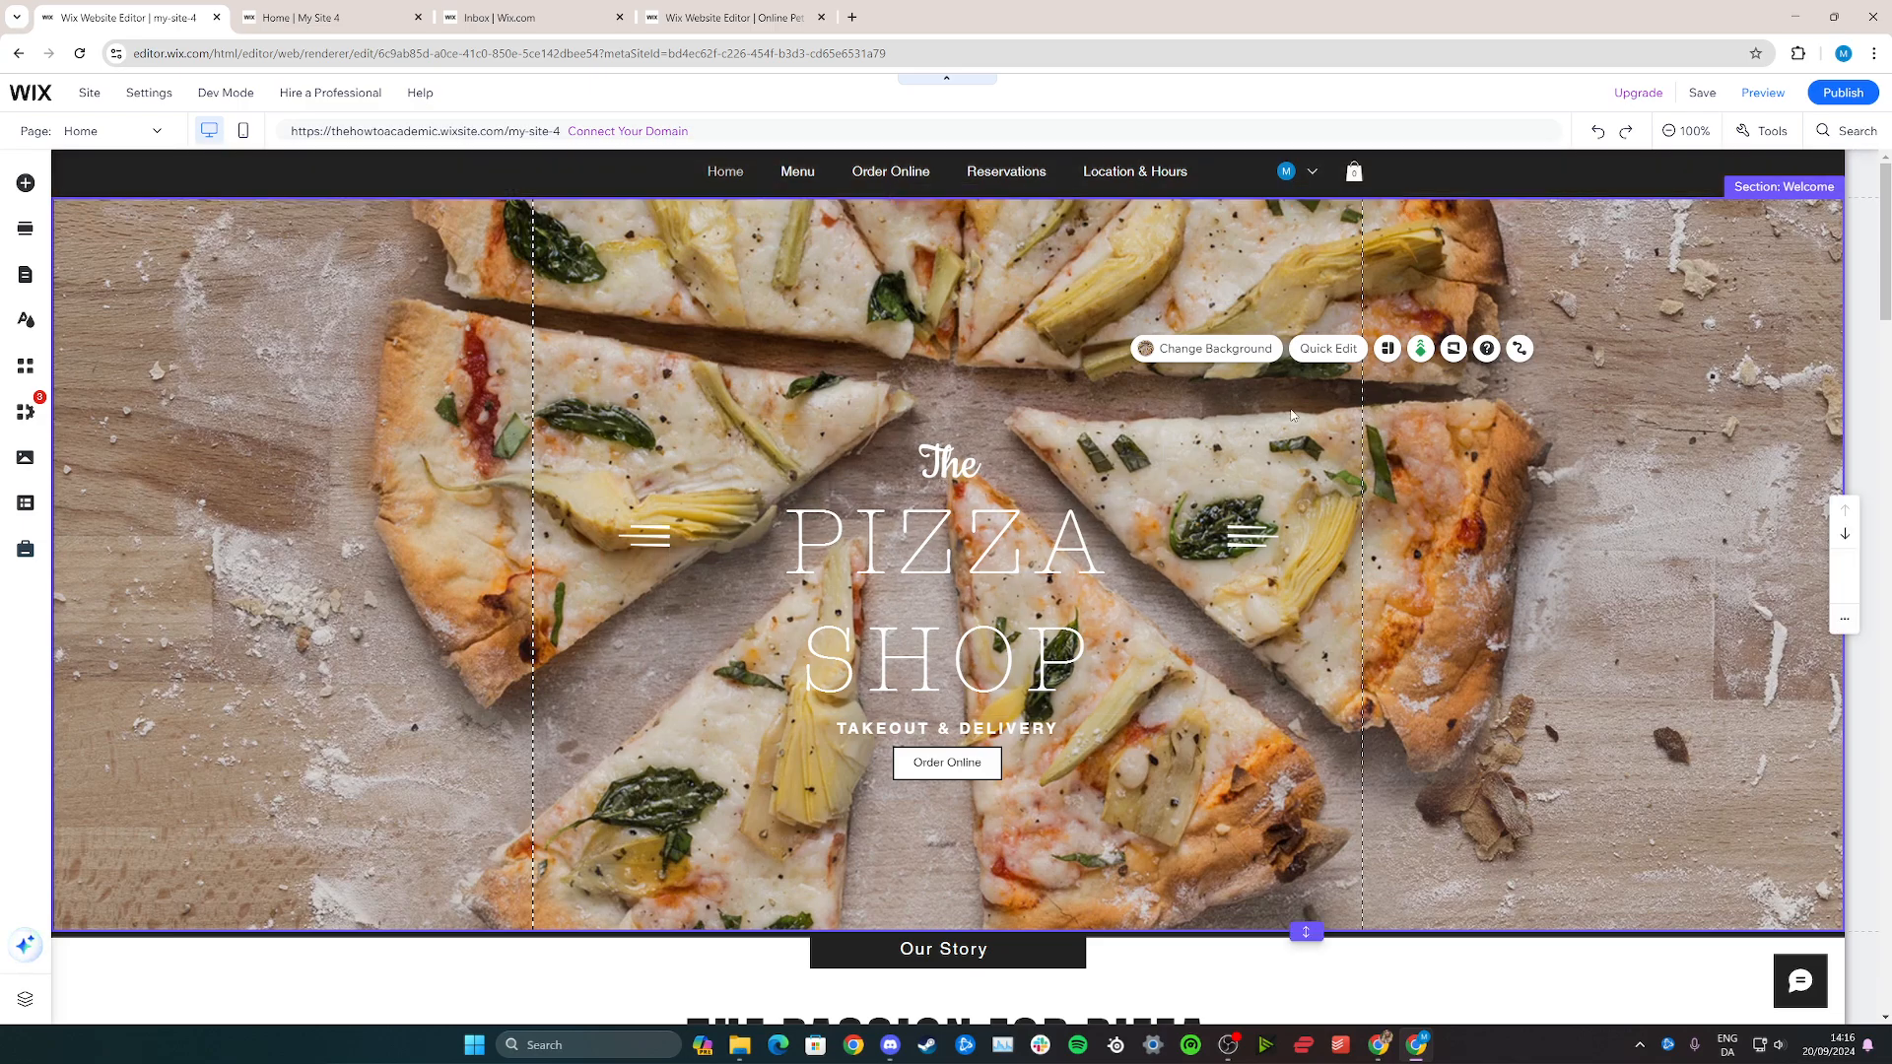
{"action": "left_click", "coordinate": [1702, 91]}
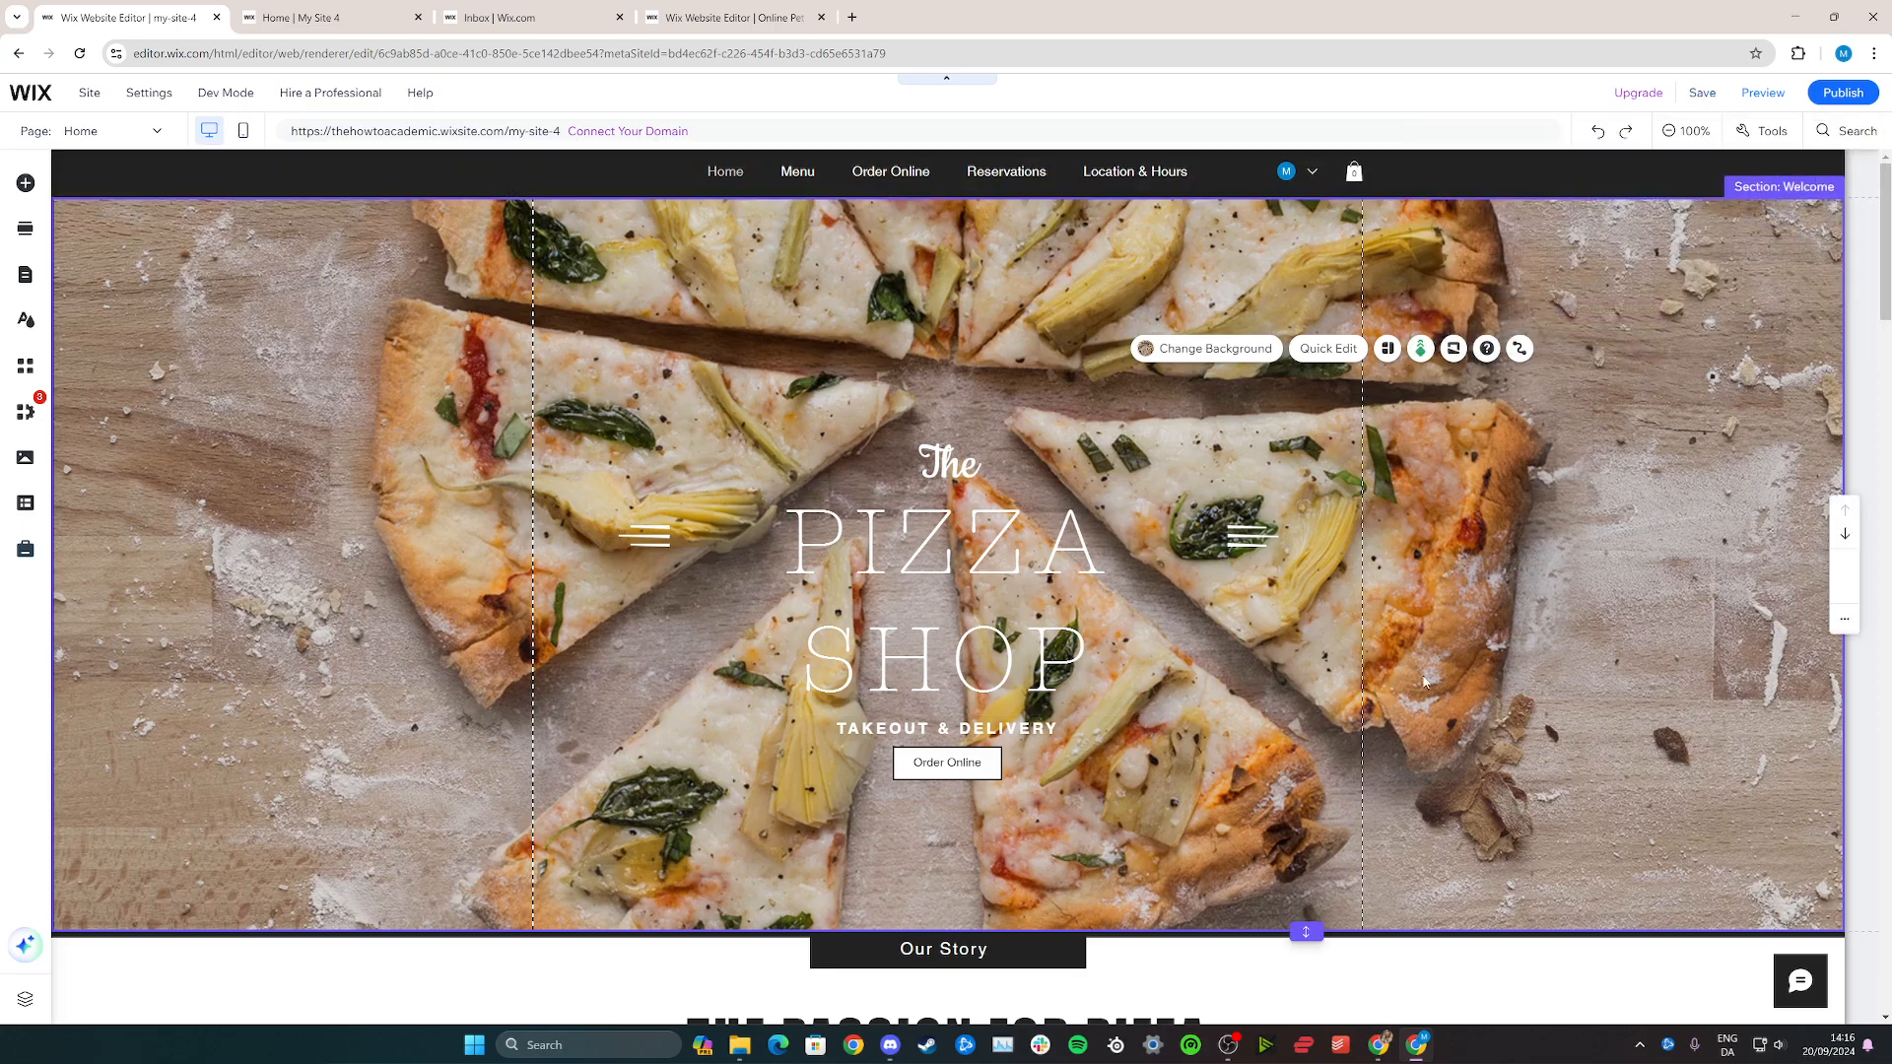
{"action": "mouse_move", "coordinate": [947, 482]}
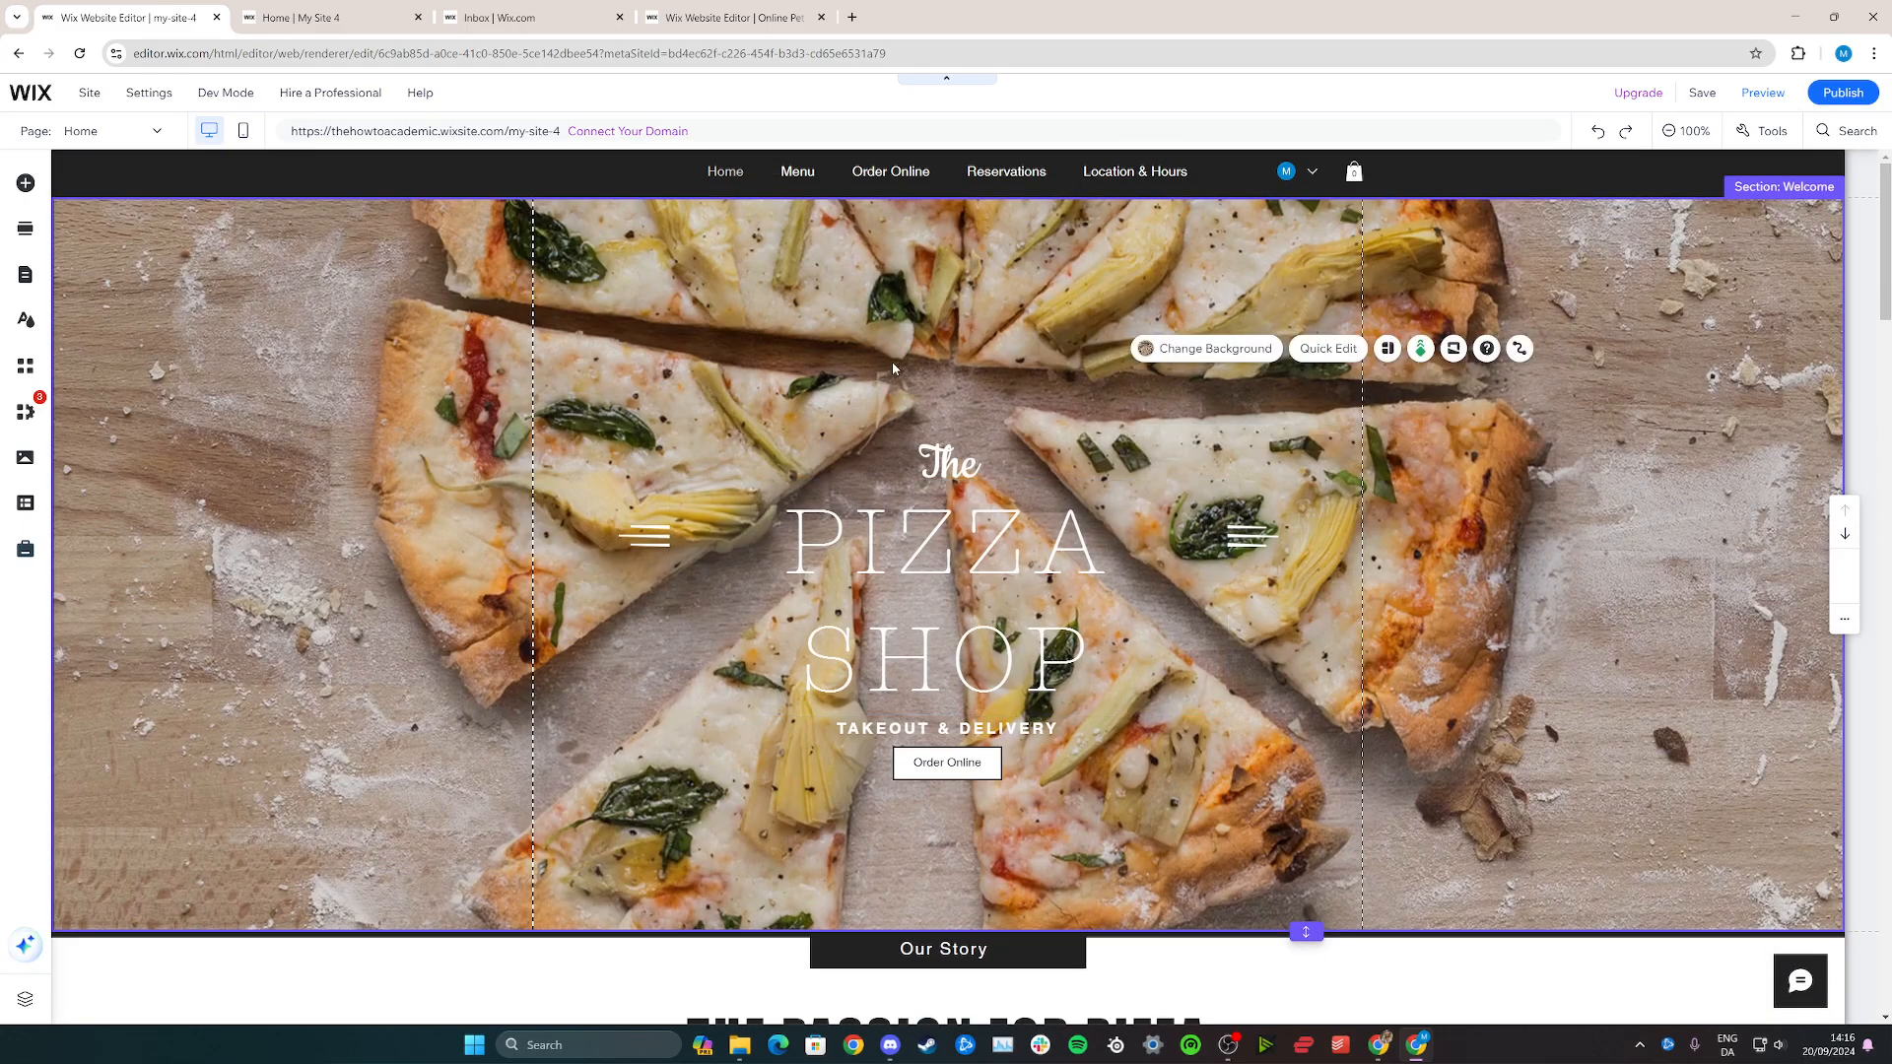
{"action": "mouse_move", "coordinate": [1103, 350]}
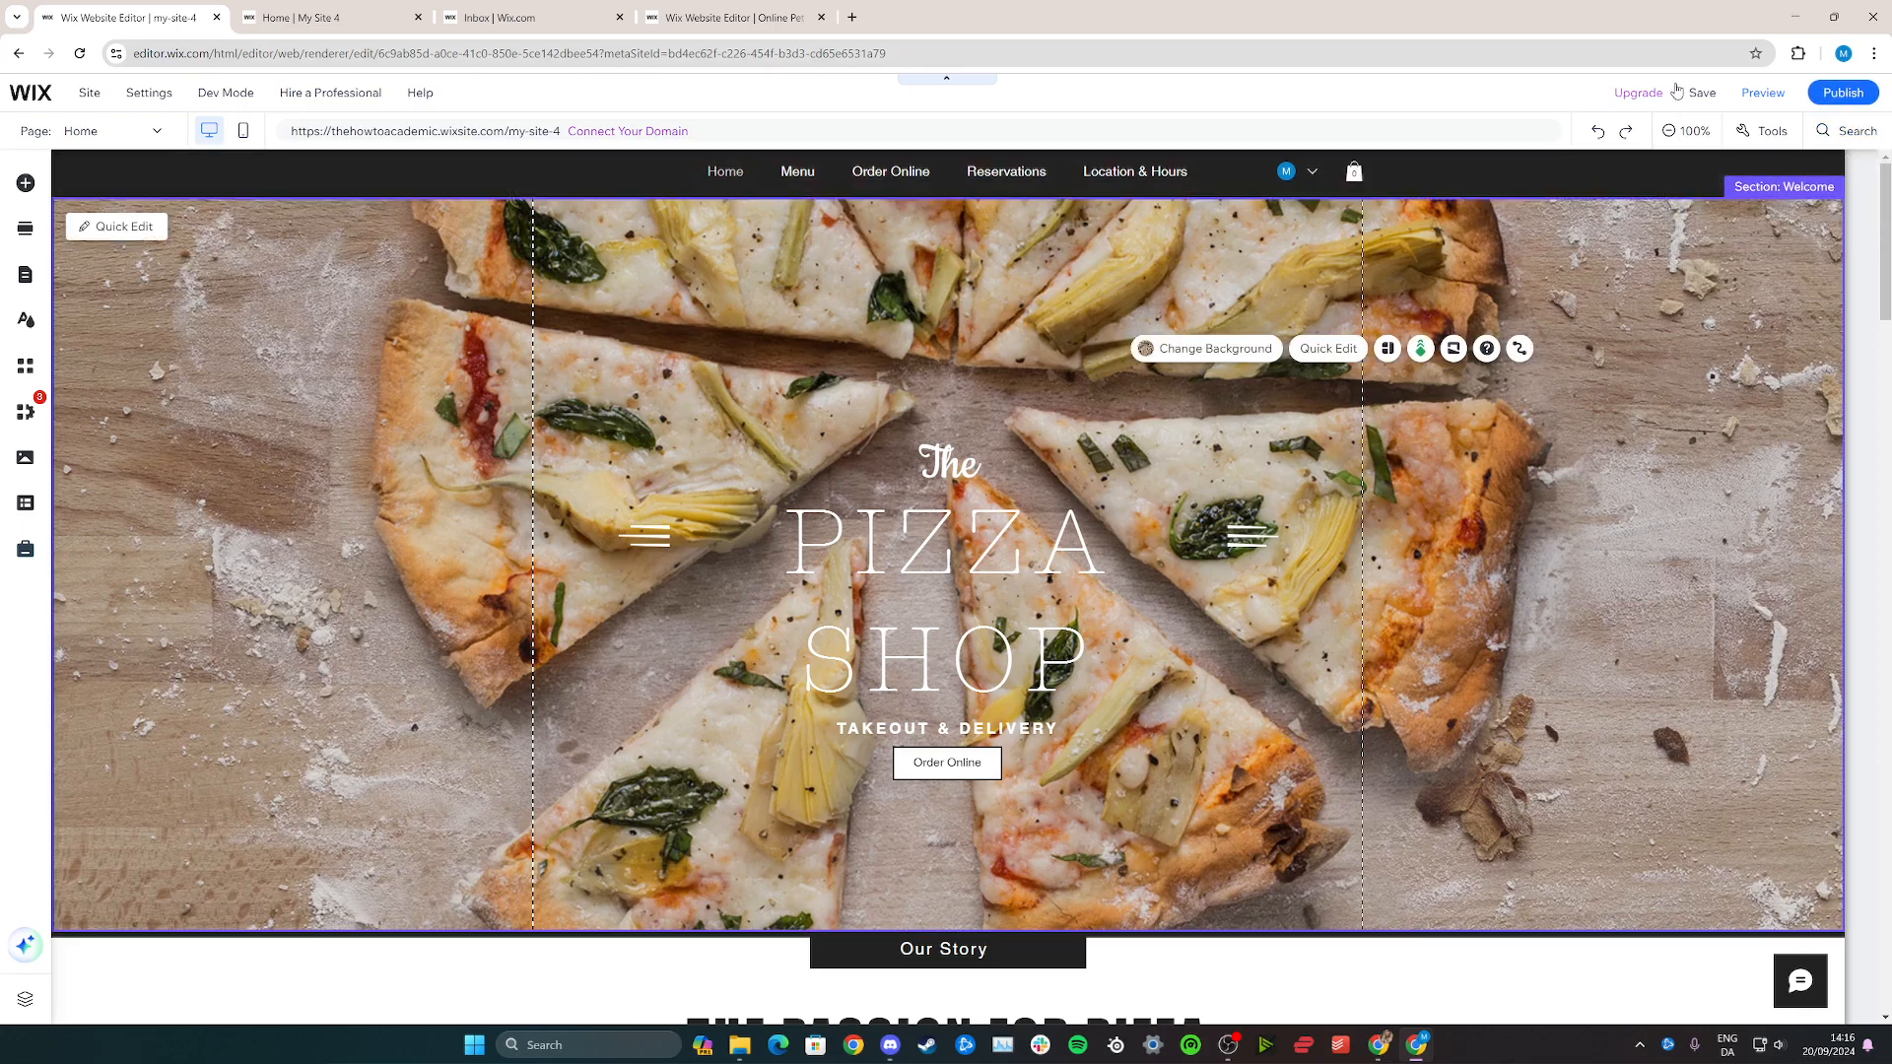
{"action": "left_click", "coordinate": [1702, 93]}
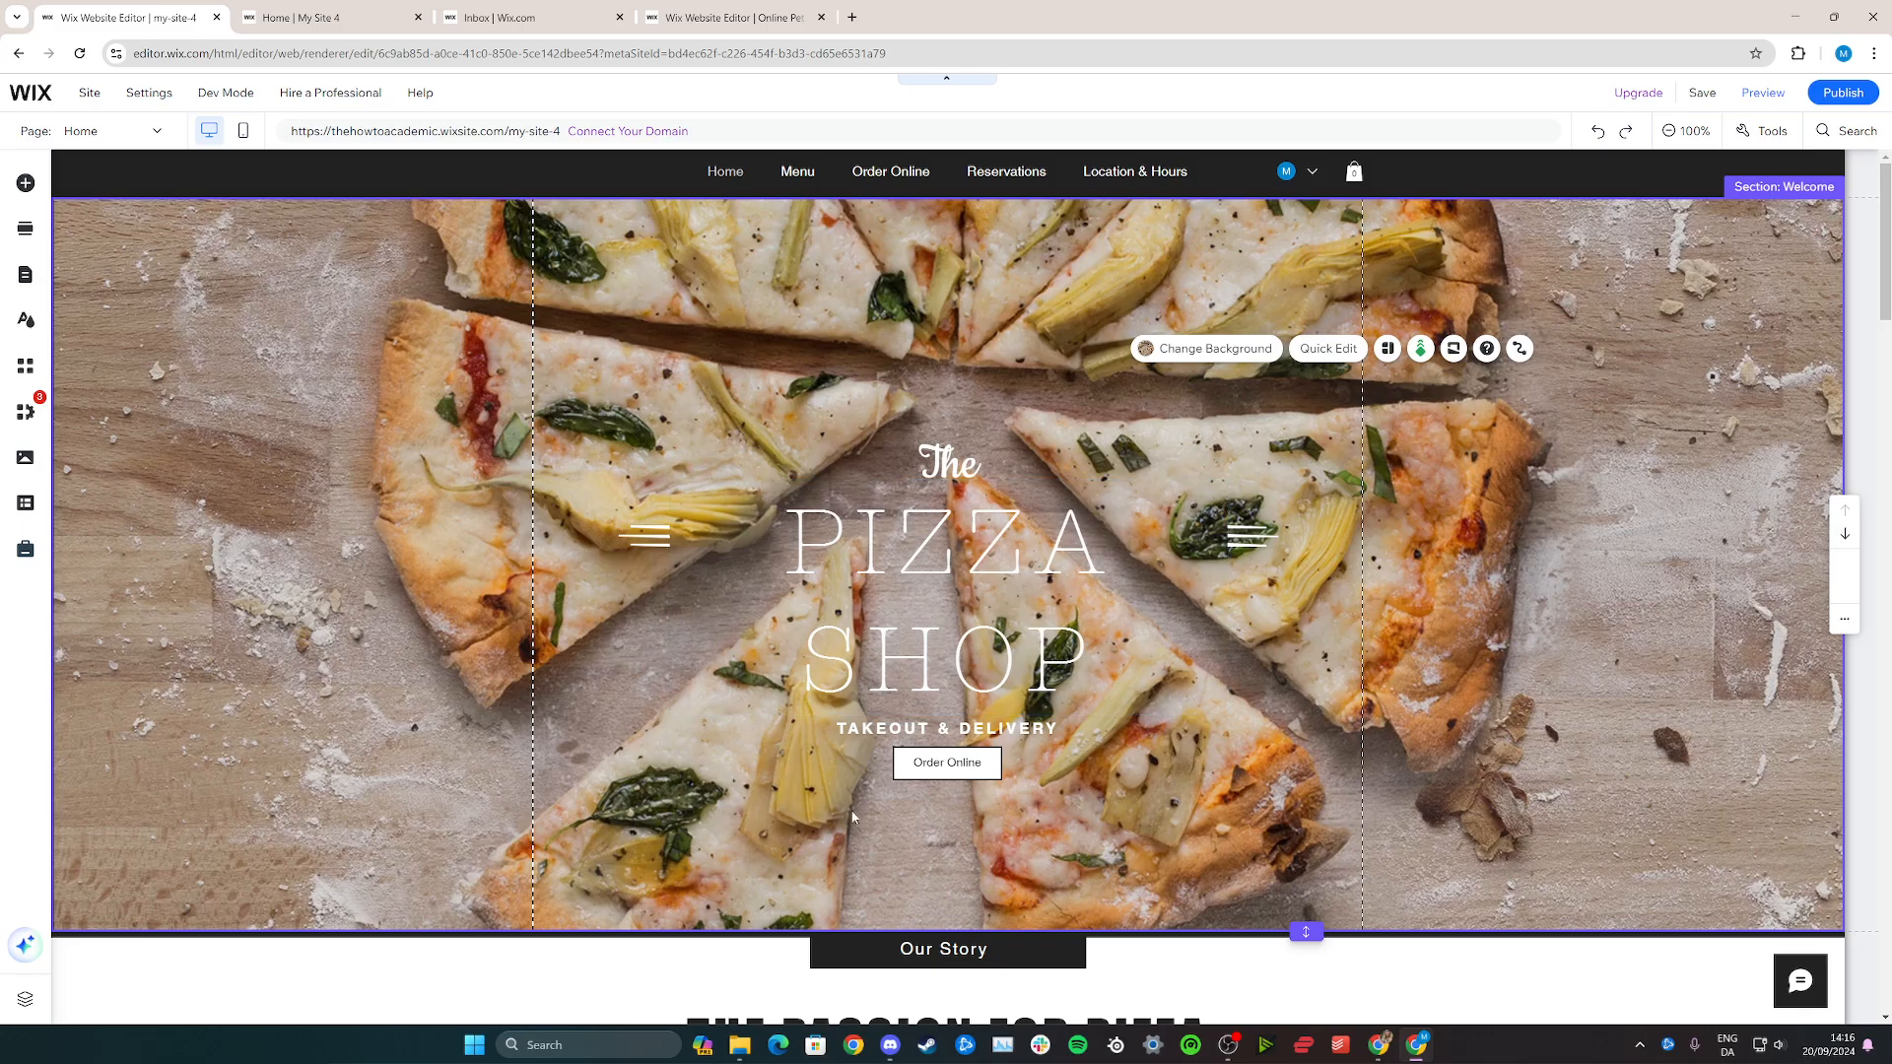
{"action": "scroll", "scroll_direction": "down", "scroll_amount": 3}
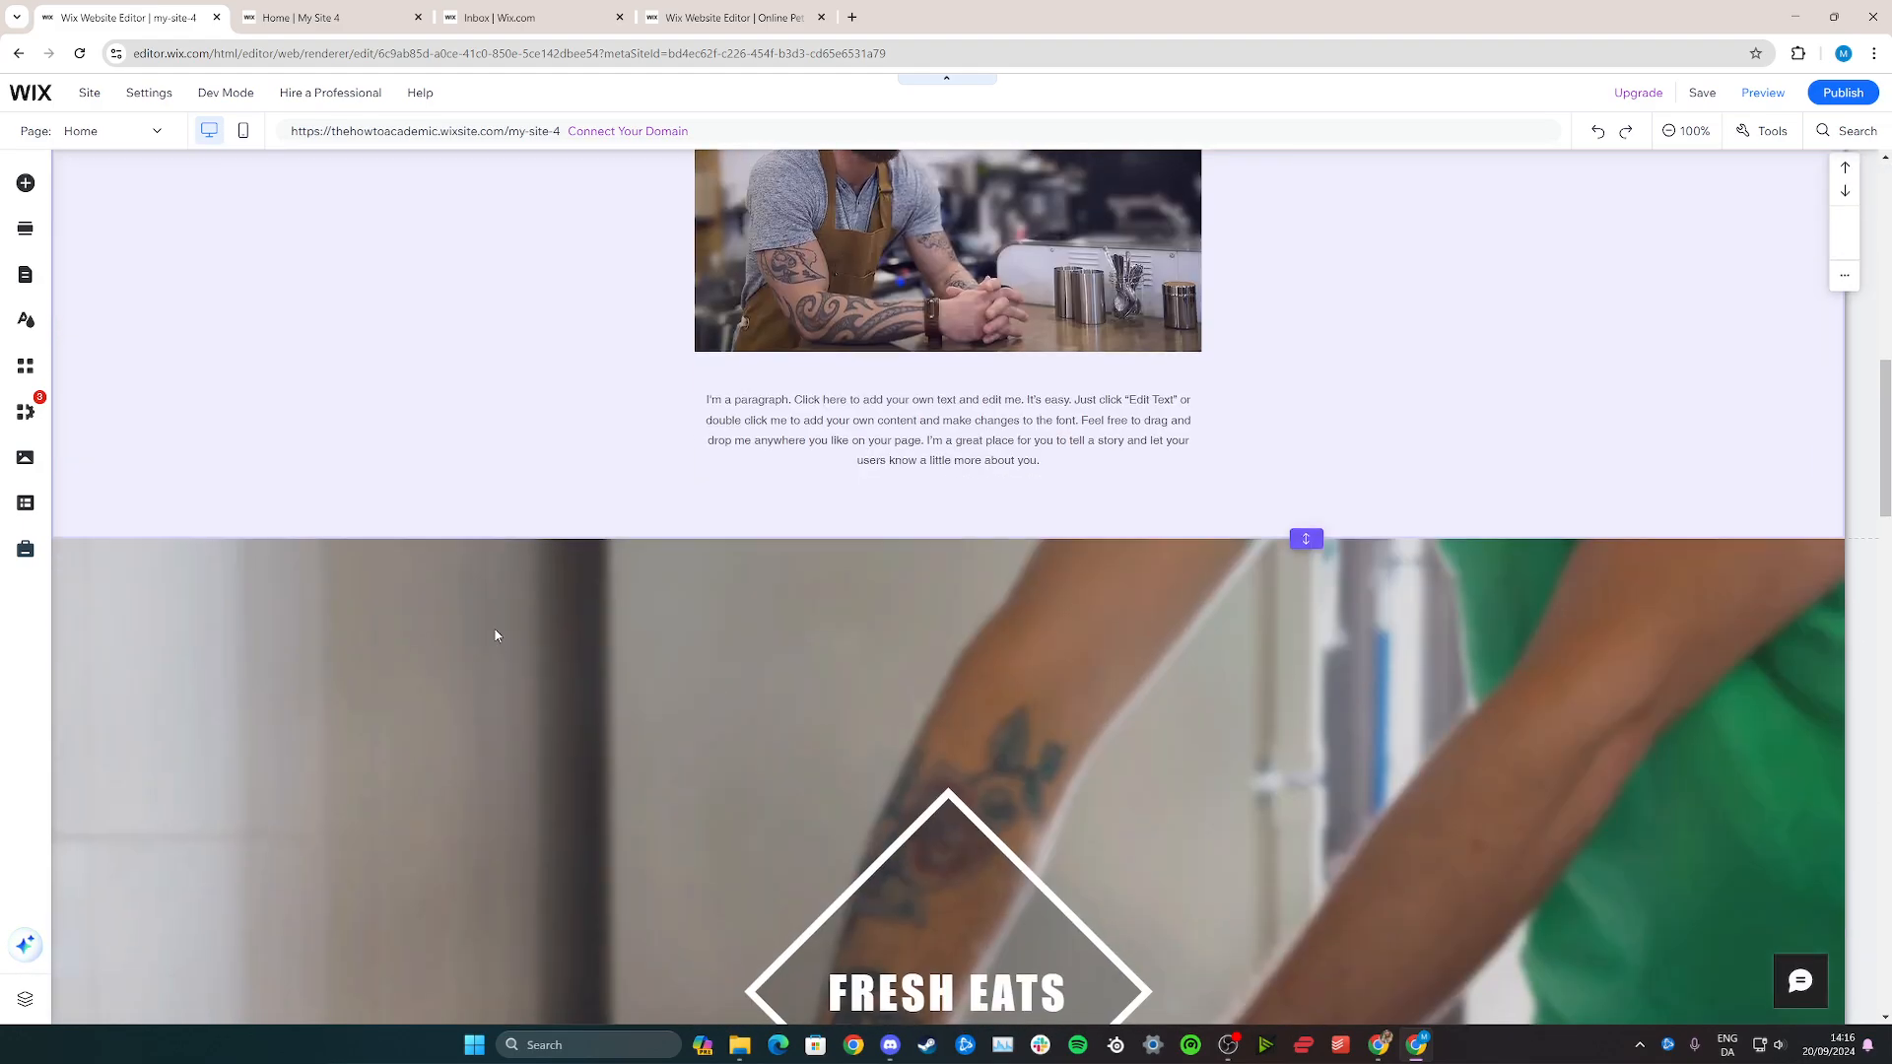
{"action": "scroll", "scroll_direction": "up", "scroll_amount": 3}
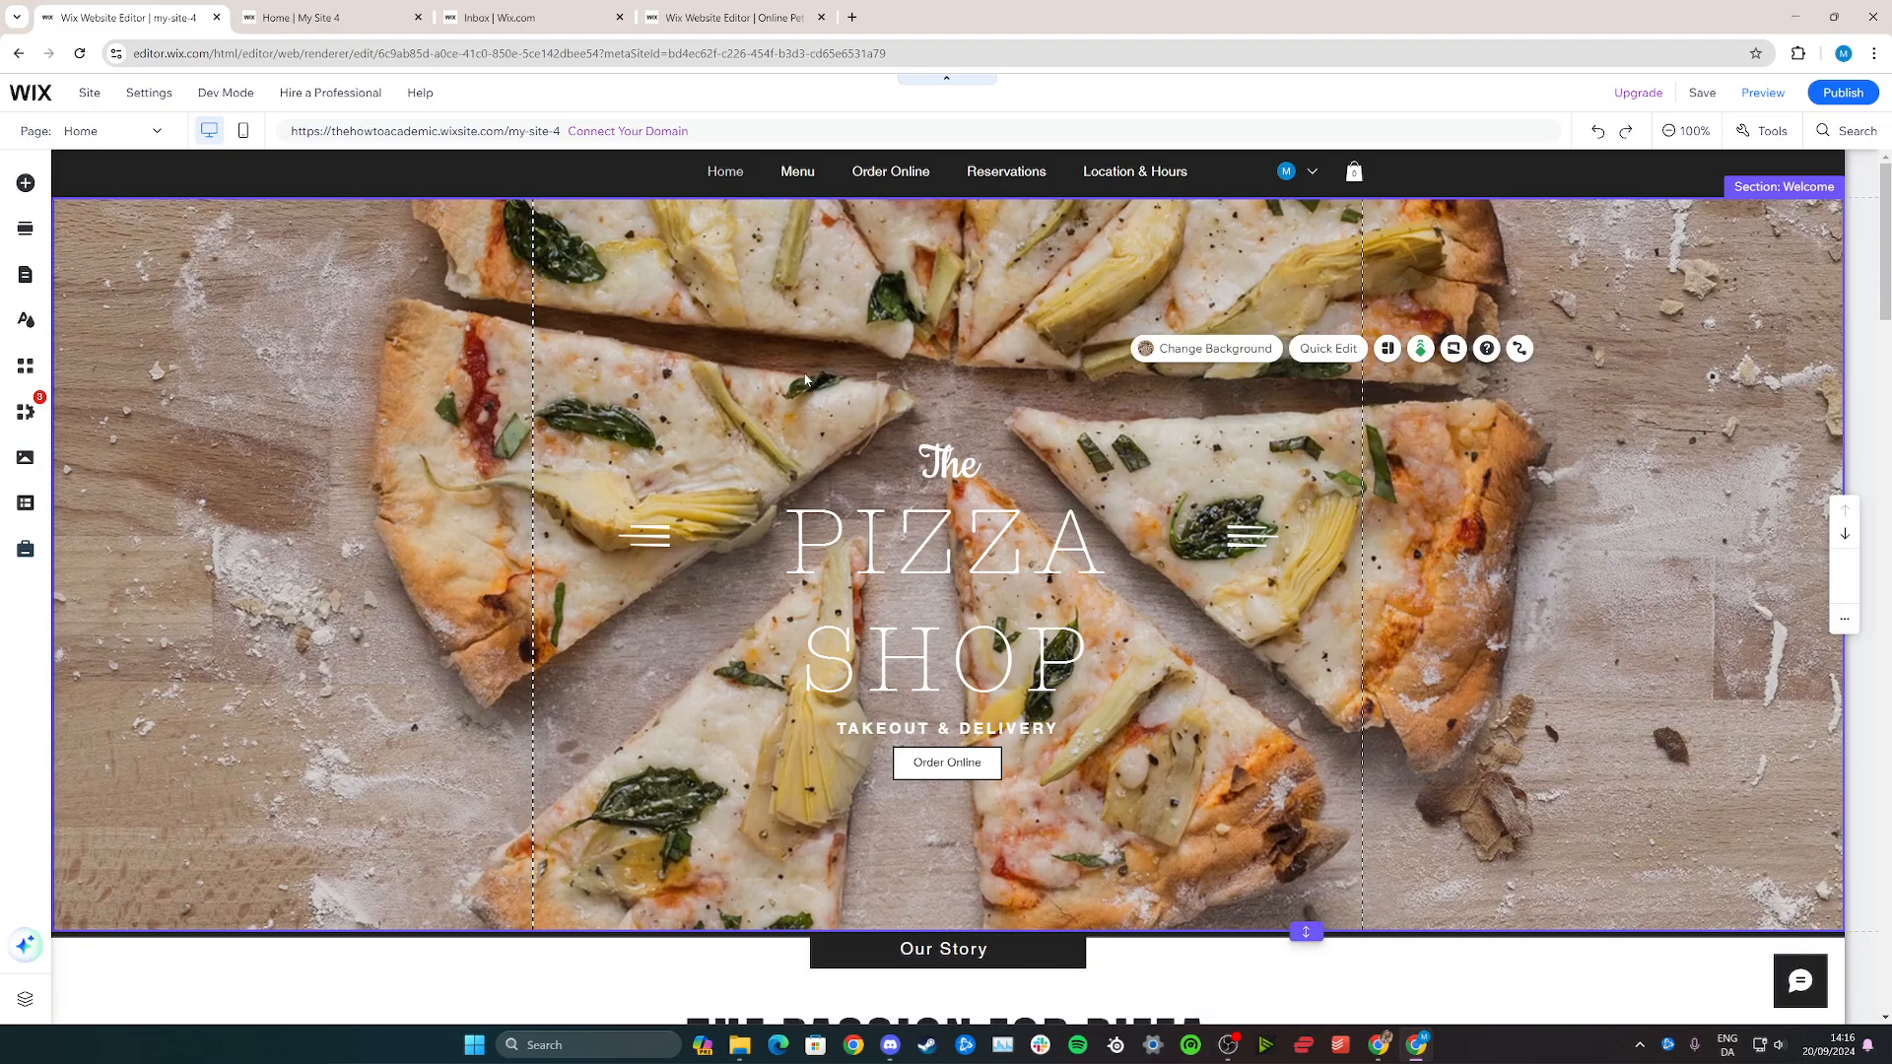